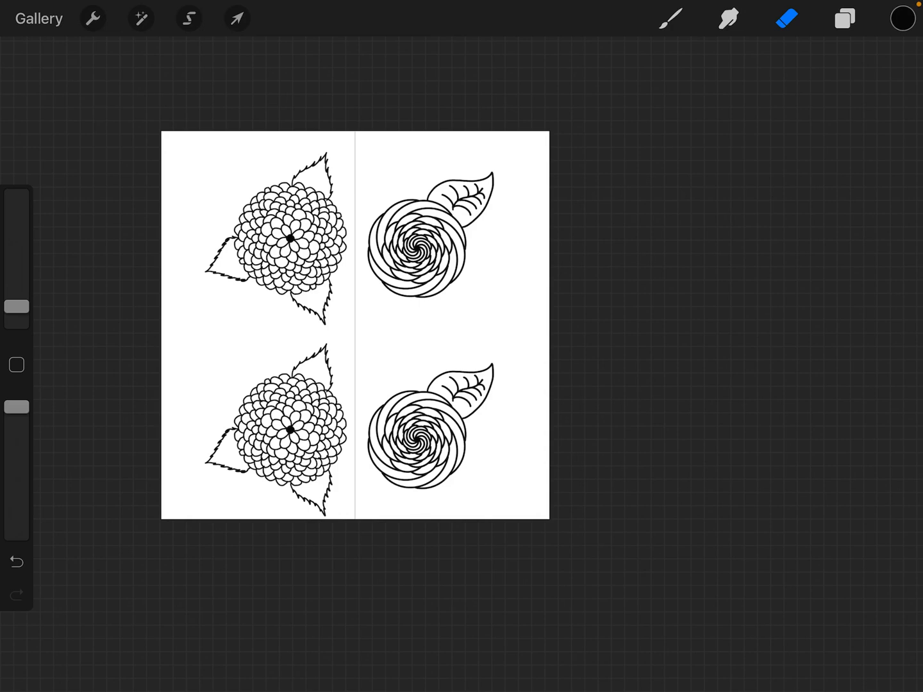
# Pick up the top-right rose with uniform transform, confirm magnetics and snapping are on, and nudge it.
pyautogui.click(236, 18)
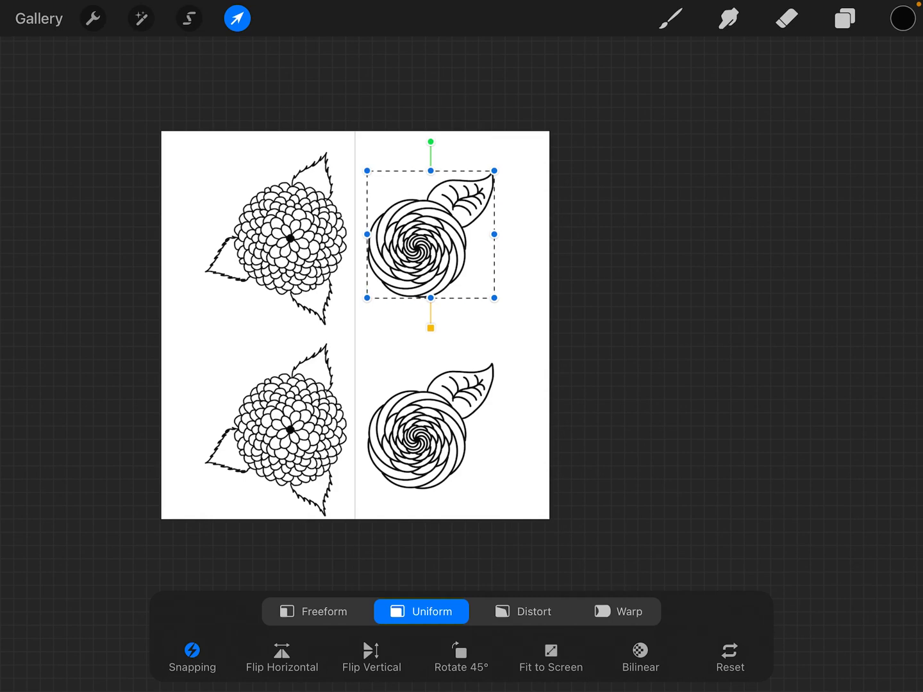
pyautogui.click(193, 656)
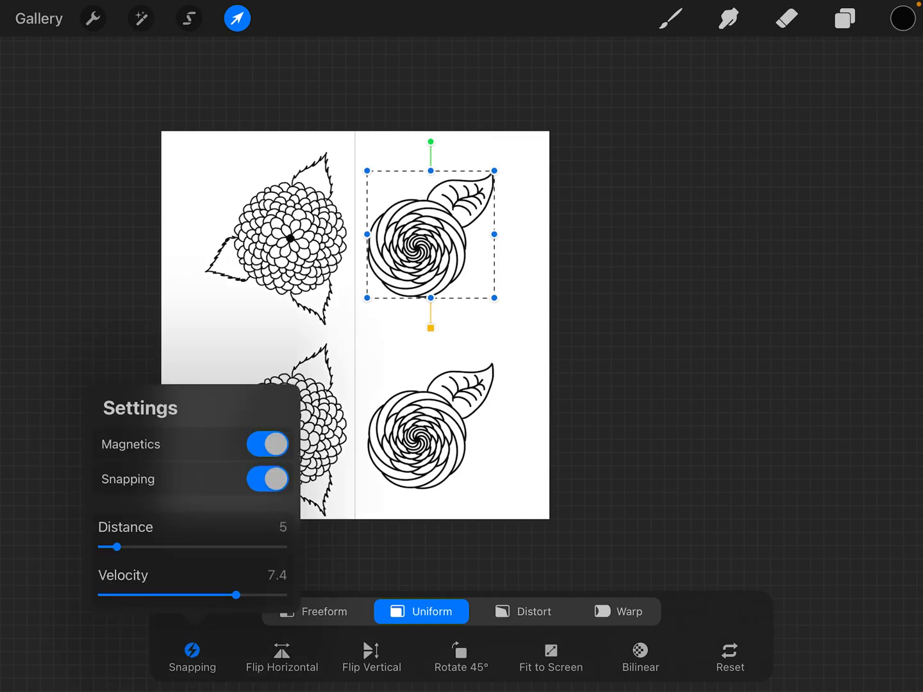
pyautogui.click(268, 479)
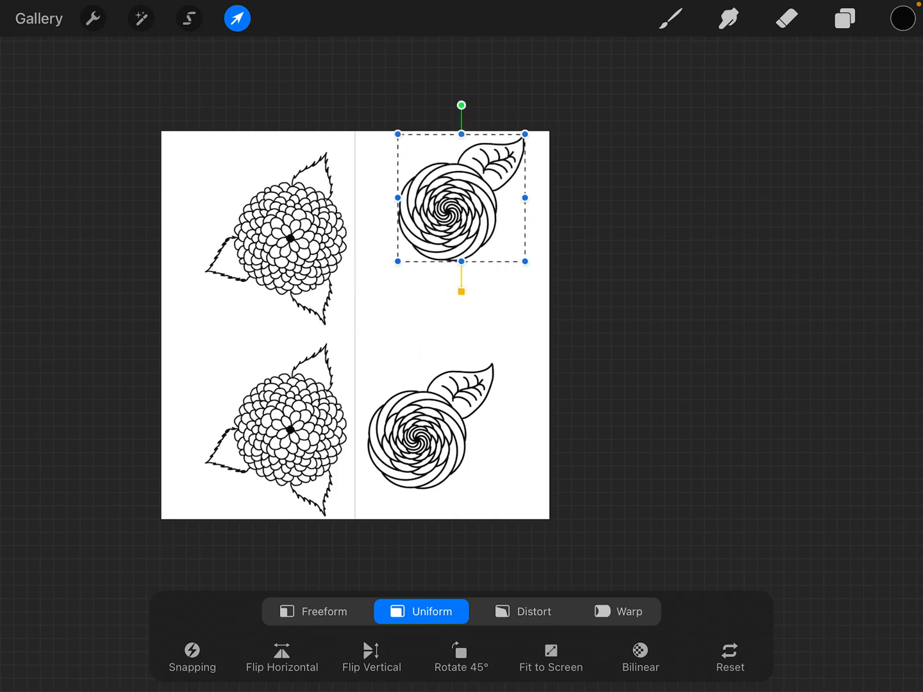
pyautogui.moveTo(462, 199); pyautogui.dragTo(439, 233)
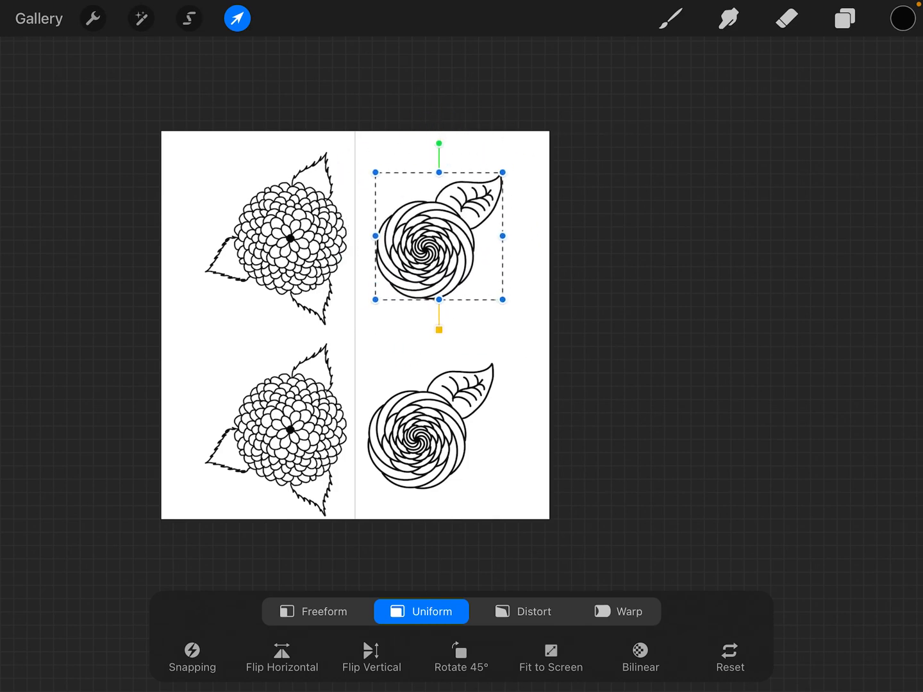
pyautogui.click(193, 656)
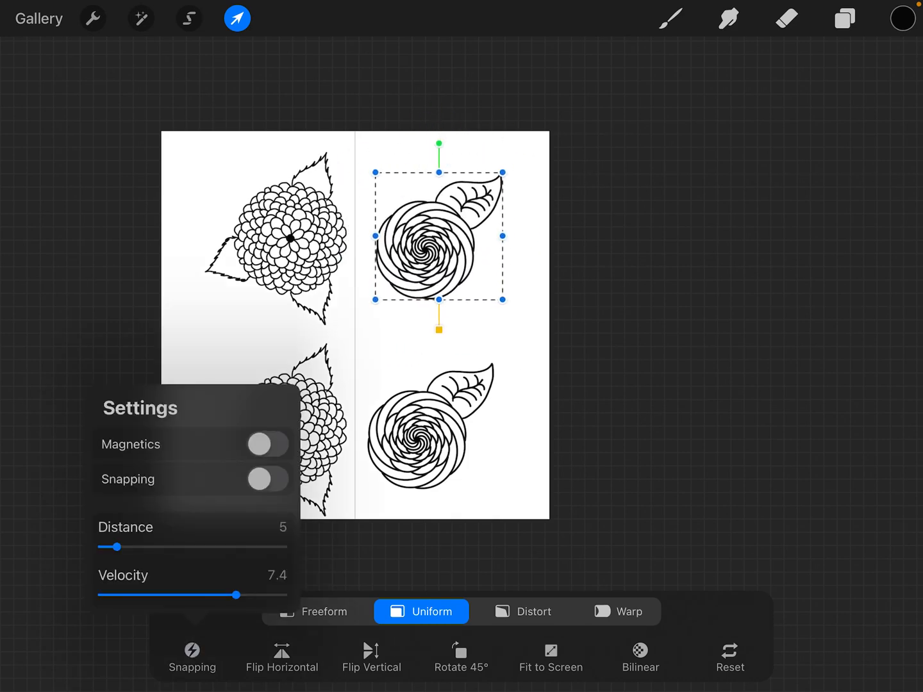
pyautogui.click(192, 656)
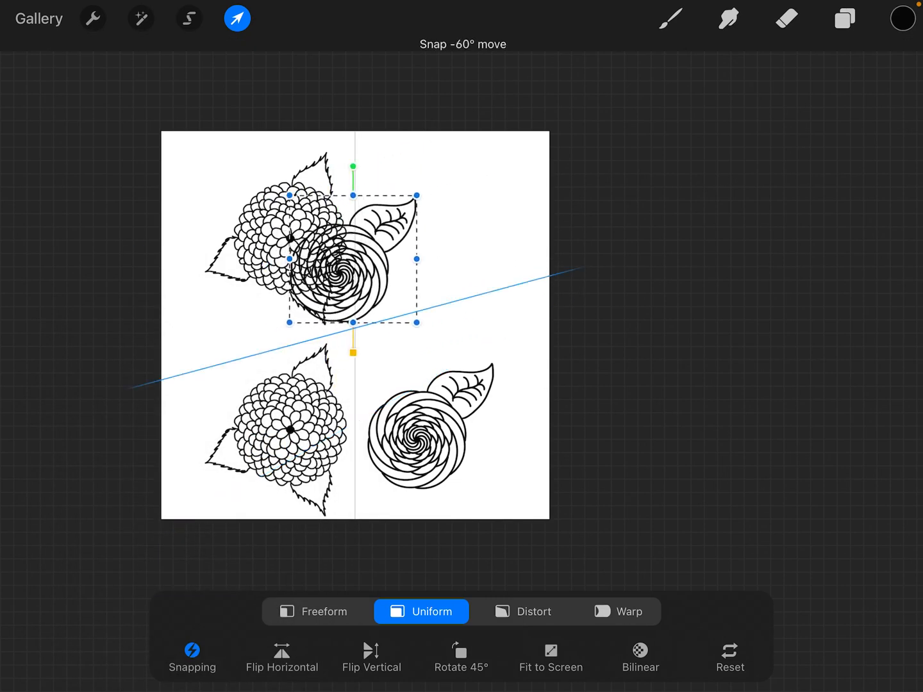
pyautogui.moveTo(352, 263); pyautogui.dragTo(442, 250)
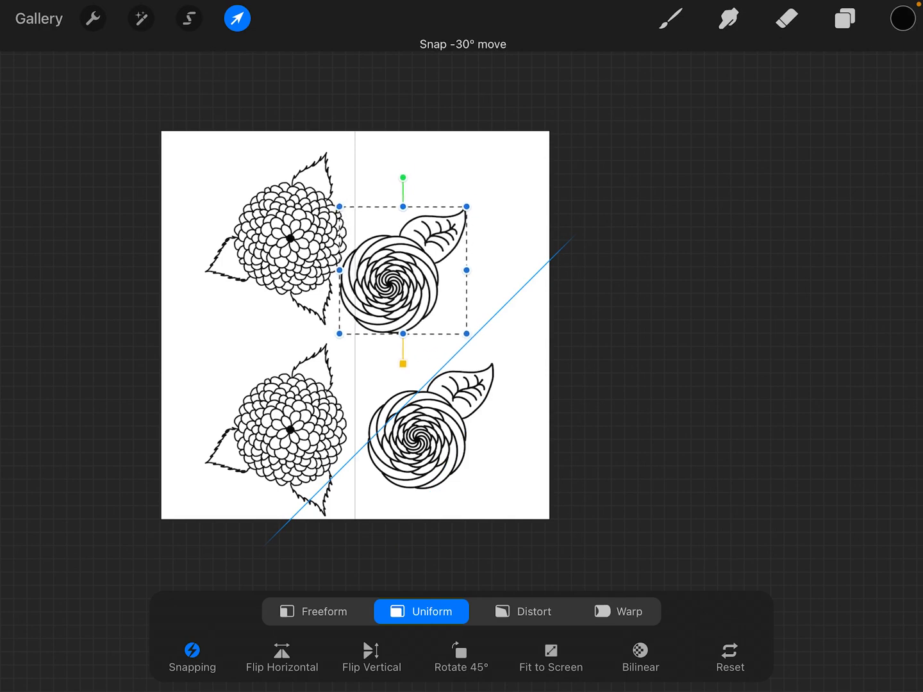
pyautogui.moveTo(401, 274); pyautogui.dragTo(308, 289)
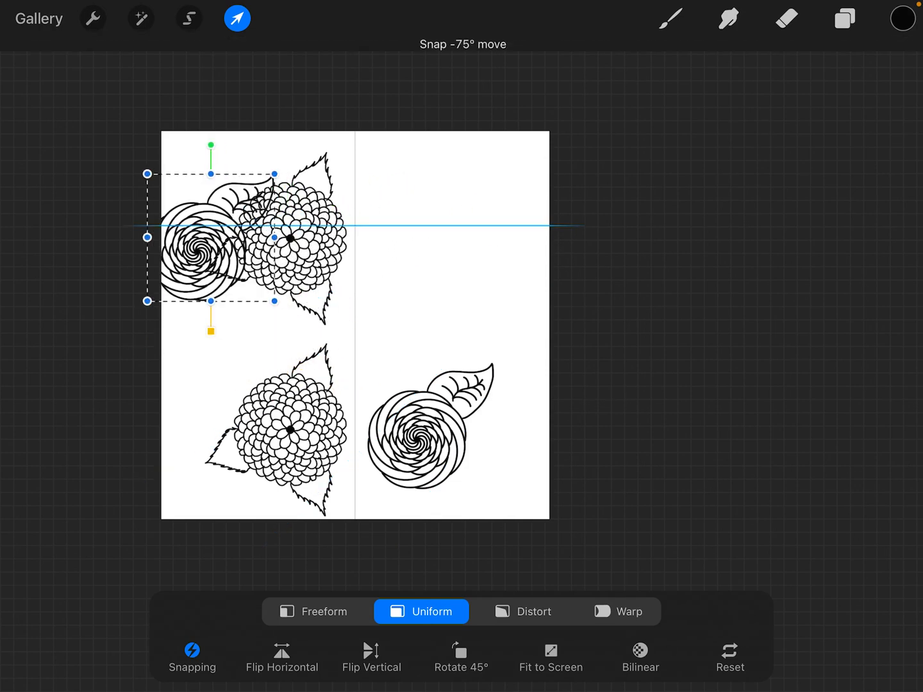
pyautogui.moveTo(211, 242); pyautogui.dragTo(347, 264)
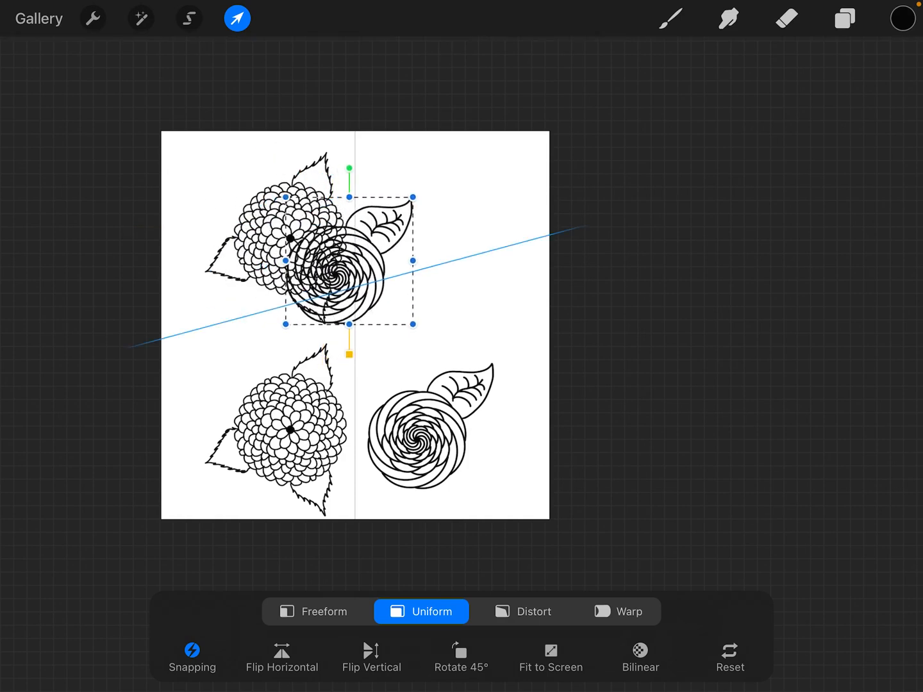
pyautogui.moveTo(348, 267); pyautogui.dragTo(447, 237)
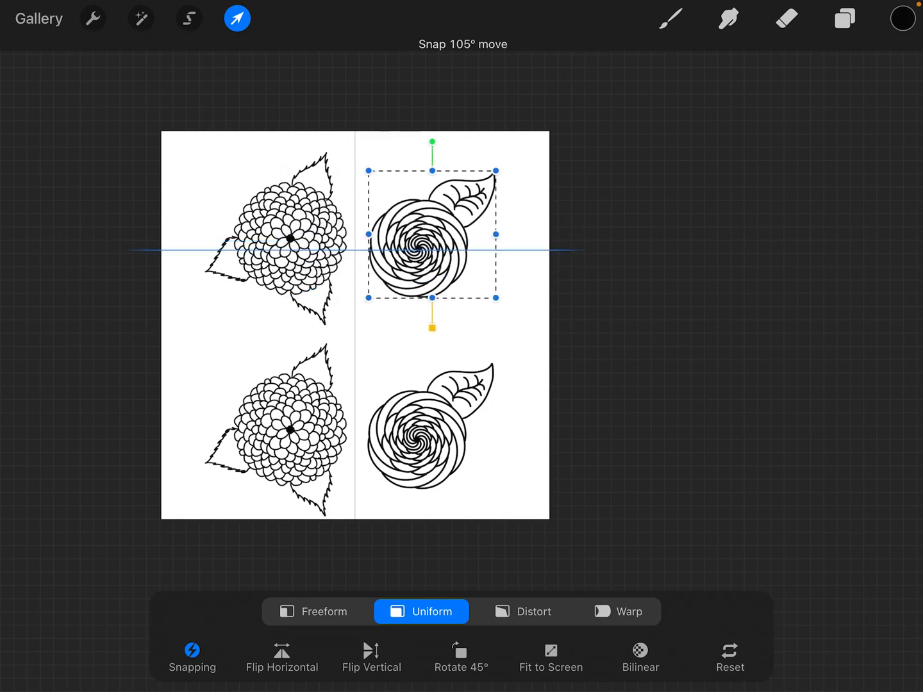
pyautogui.click(193, 657)
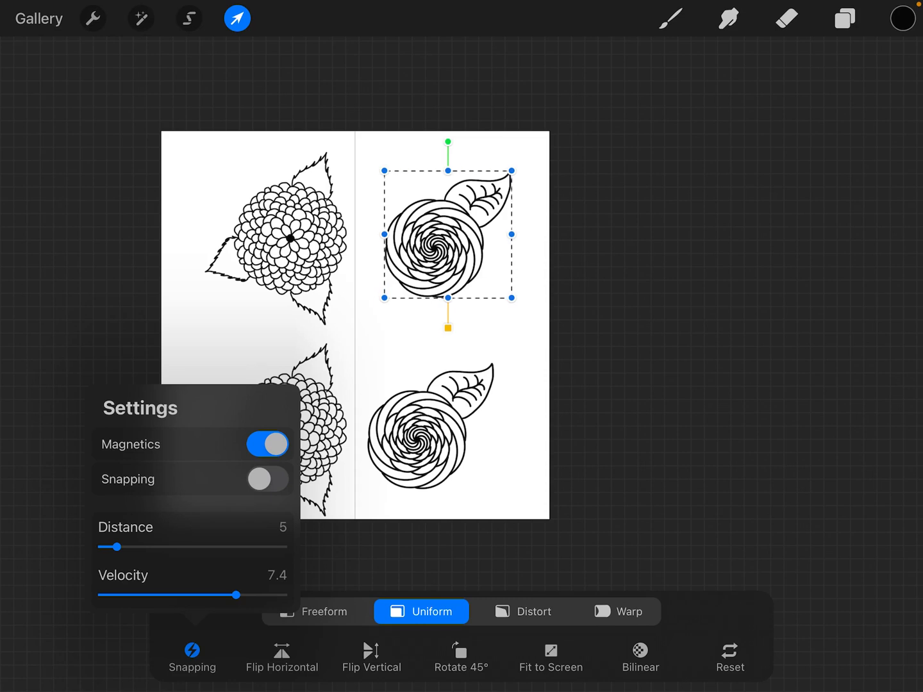
pyautogui.click(268, 480)
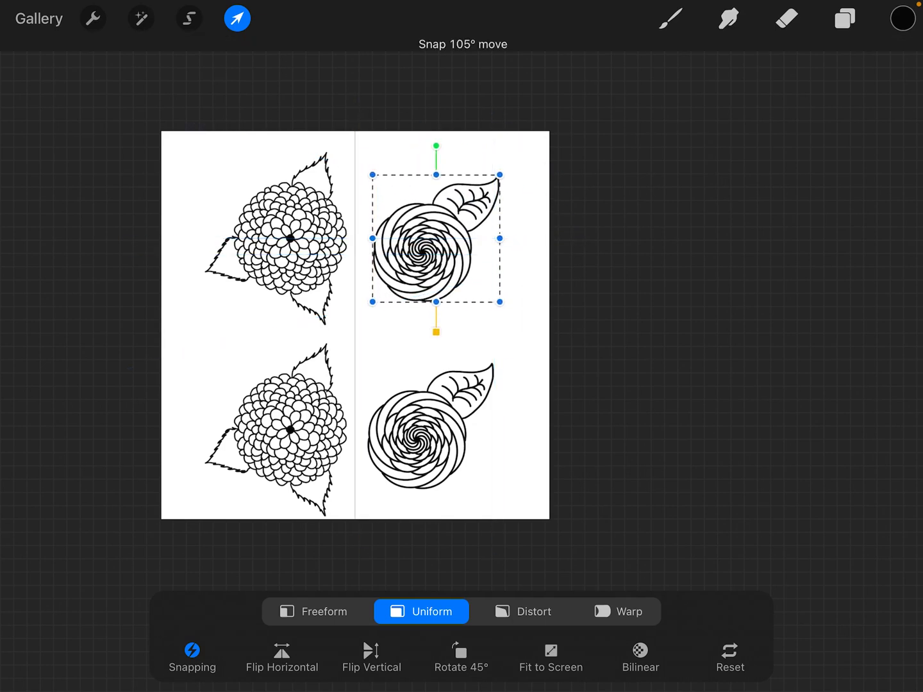
# Set the snapping distance to 21, testing rose moves along the snapped guides.
pyautogui.click(193, 656)
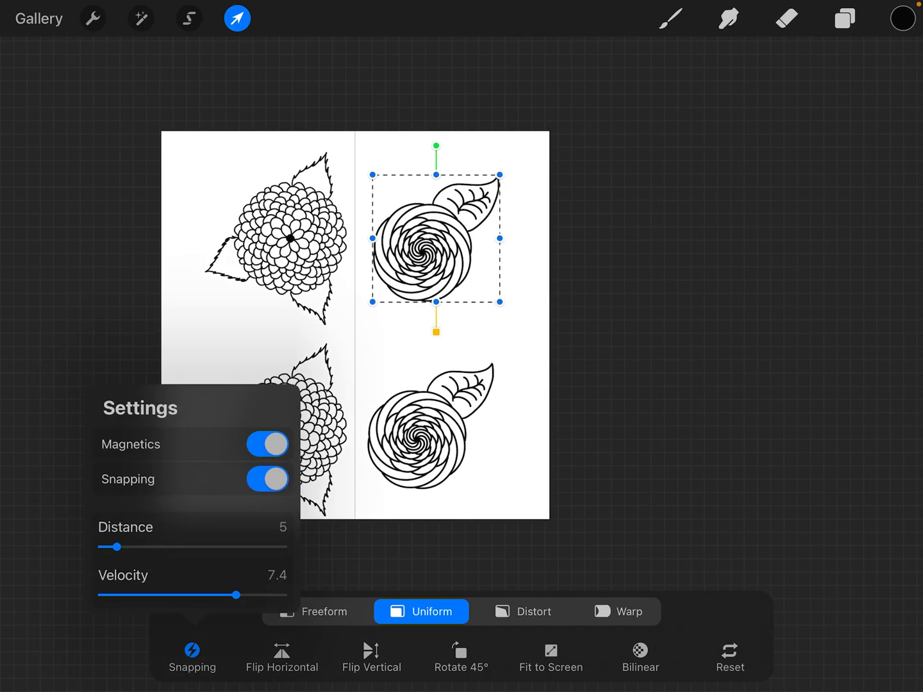
pyautogui.moveTo(118, 546); pyautogui.dragTo(186, 546)
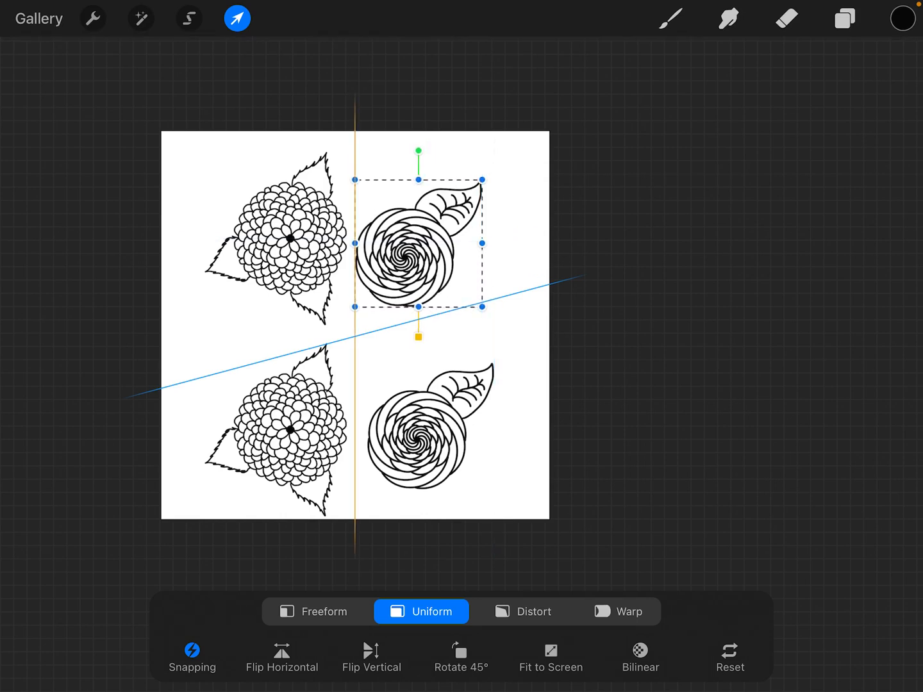
pyautogui.moveTo(420, 250); pyautogui.dragTo(430, 237)
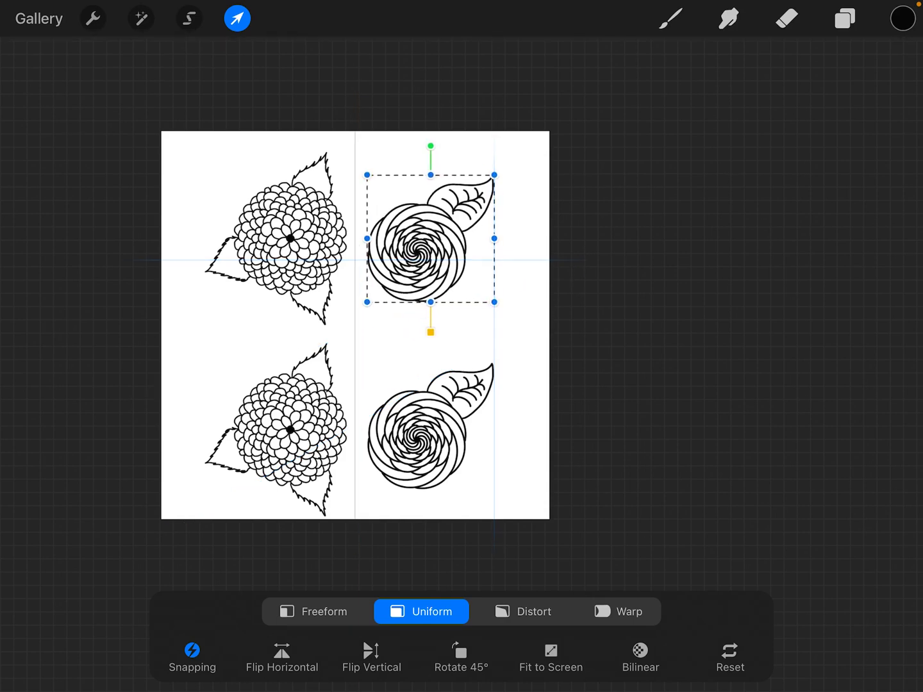
pyautogui.click(192, 657)
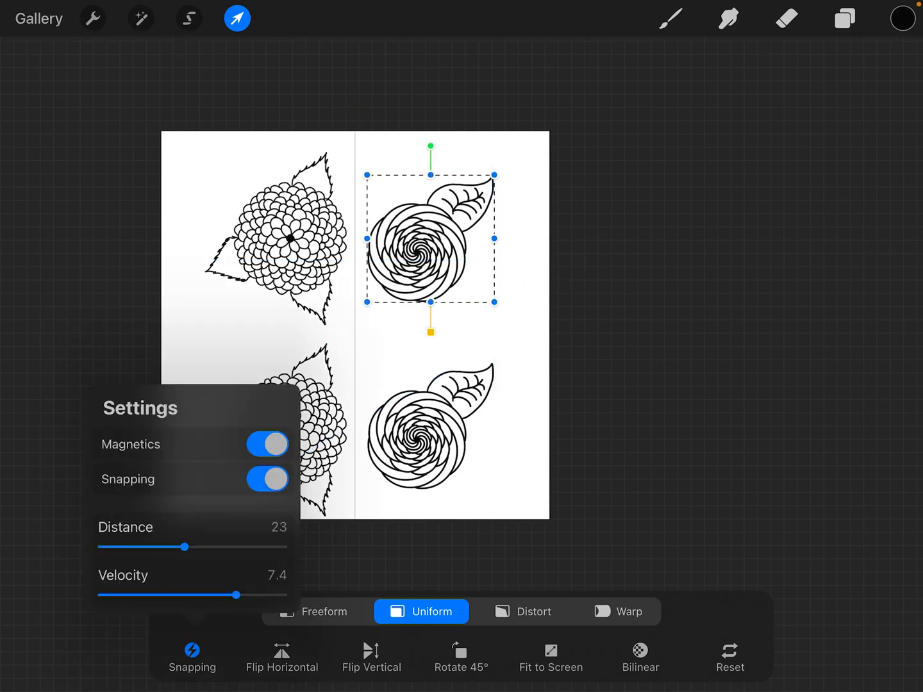
pyautogui.moveTo(186, 546); pyautogui.dragTo(143, 547)
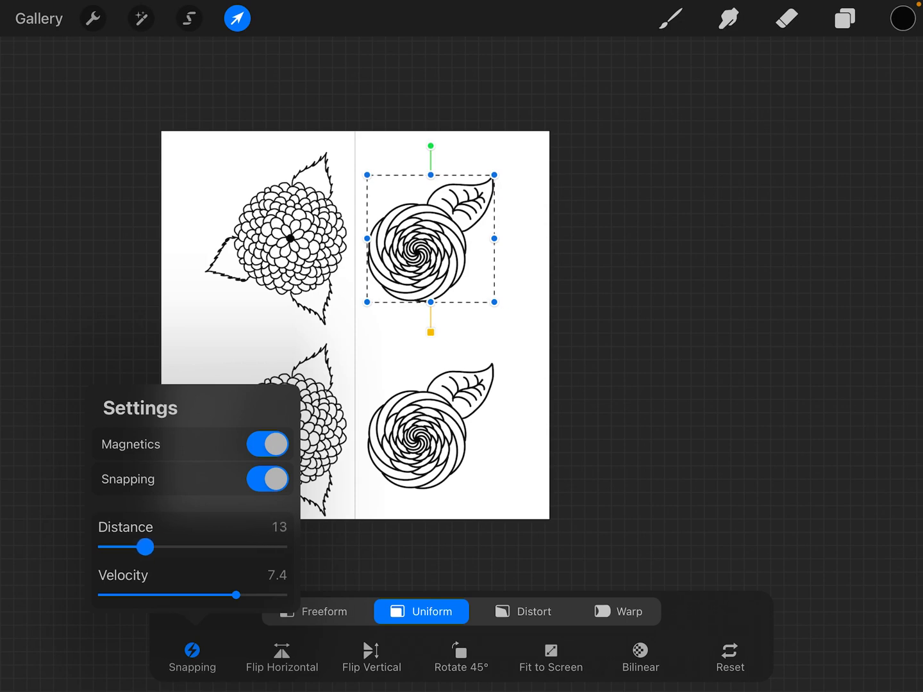
pyautogui.moveTo(147, 546); pyautogui.dragTo(118, 546)
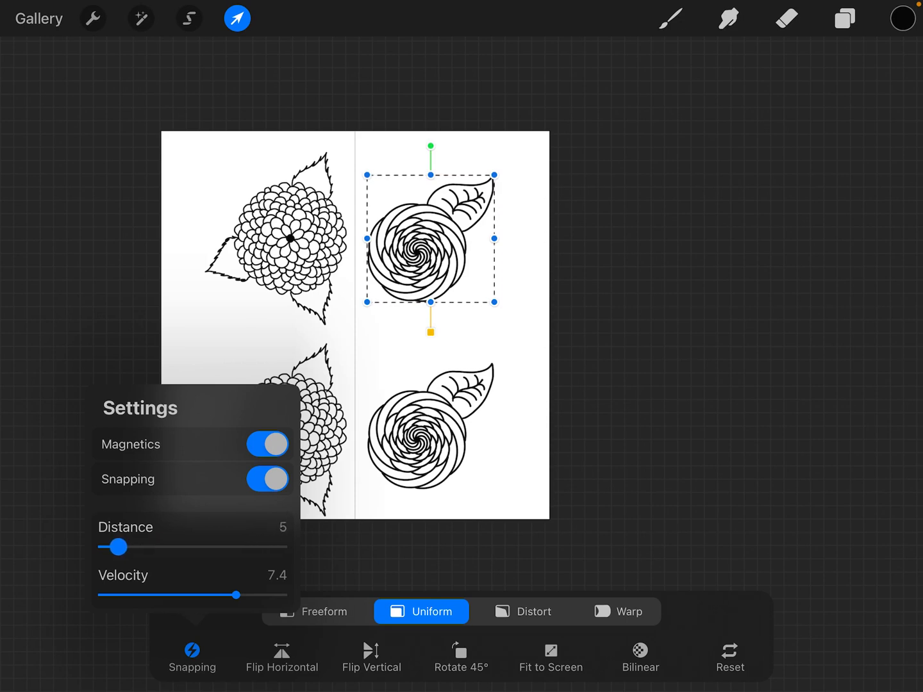
pyautogui.moveTo(115, 546); pyautogui.dragTo(121, 547)
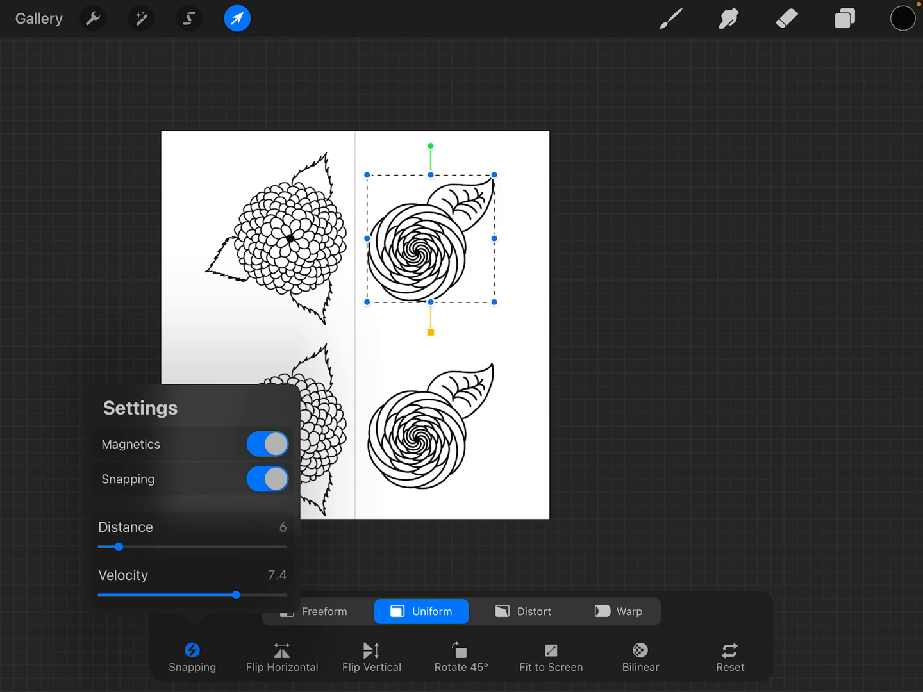
pyautogui.moveTo(237, 595); pyautogui.dragTo(292, 595)
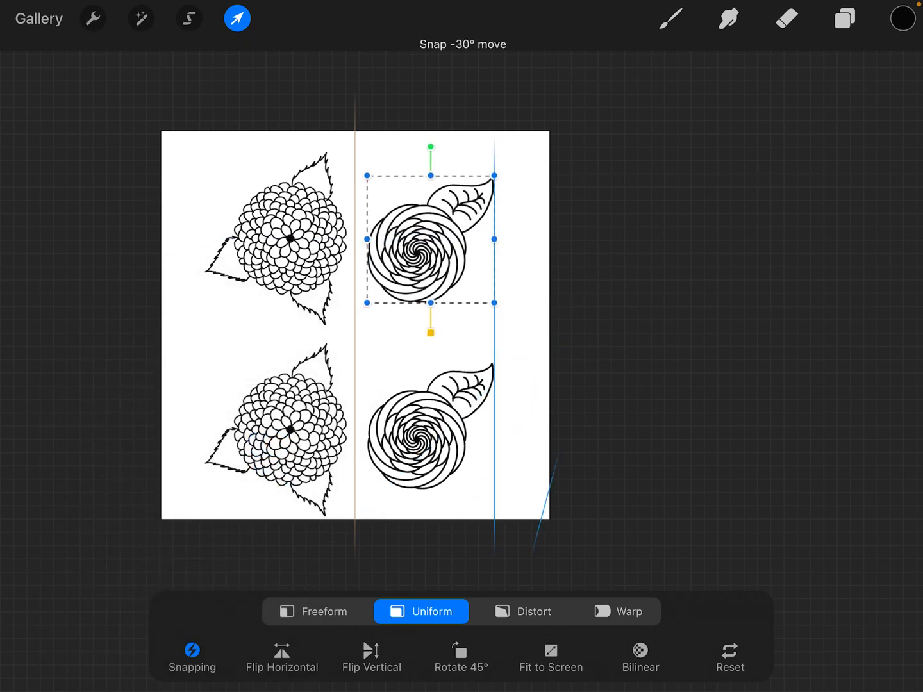
pyautogui.click(193, 656)
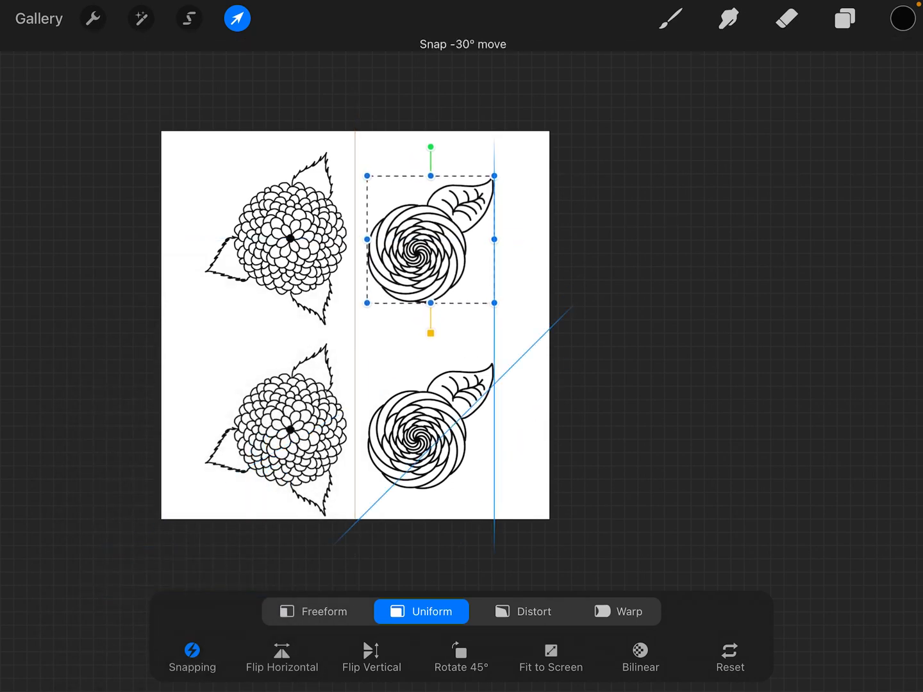
# Adjust the snapping velocity from 0.4 through 4.0 up to its maximum.
pyautogui.click(193, 657)
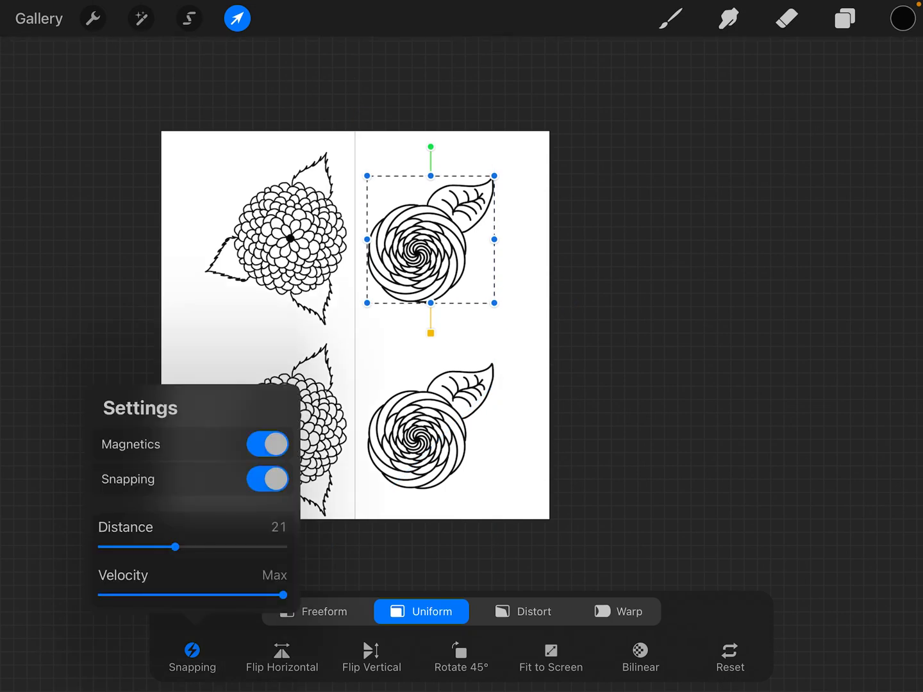
pyautogui.moveTo(281, 595); pyautogui.dragTo(101, 595)
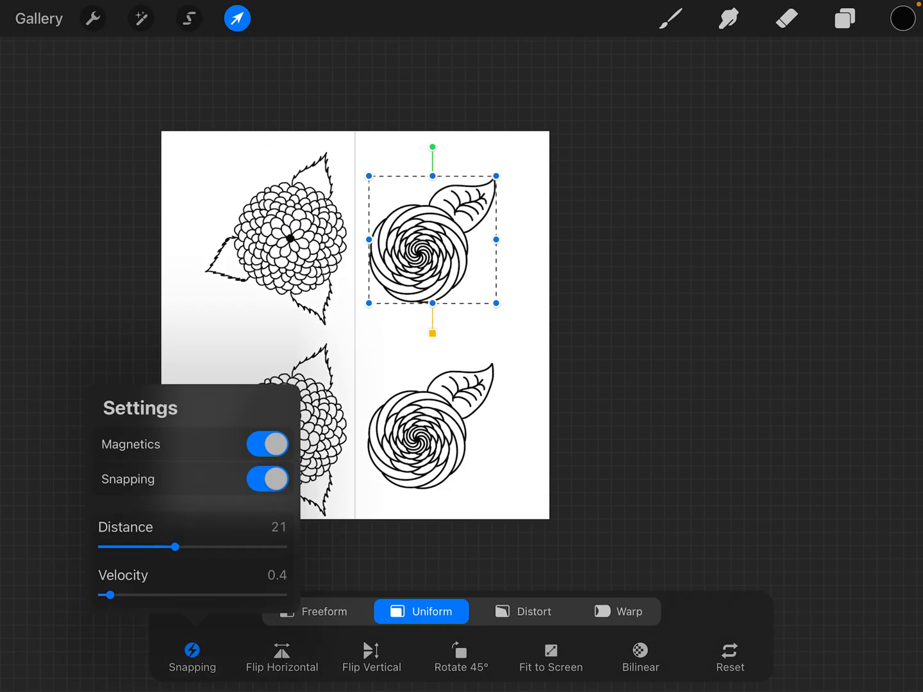
pyautogui.moveTo(109, 595); pyautogui.dragTo(174, 595)
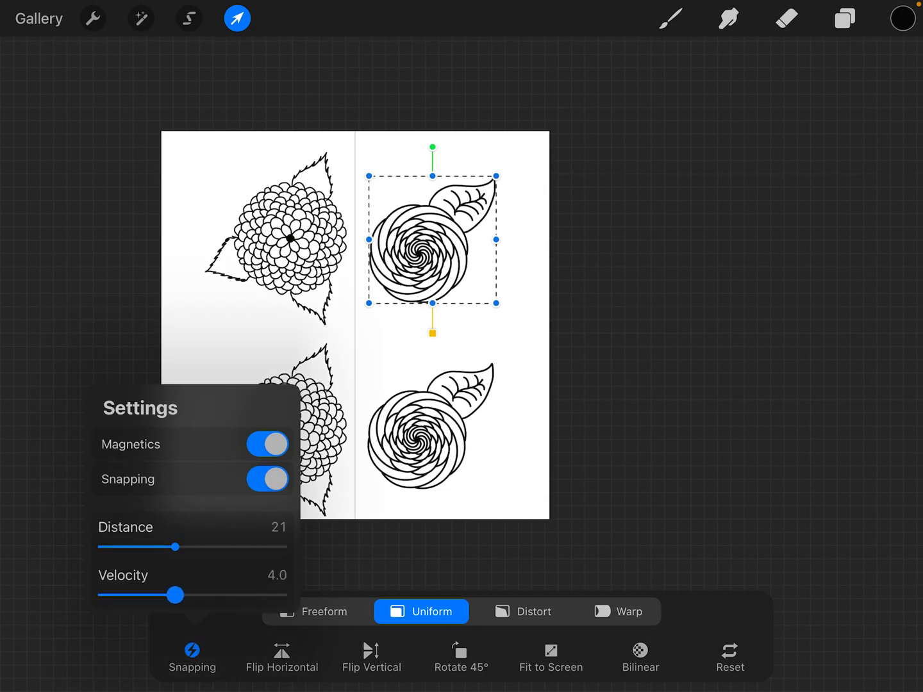
pyautogui.moveTo(175, 595); pyautogui.dragTo(289, 594)
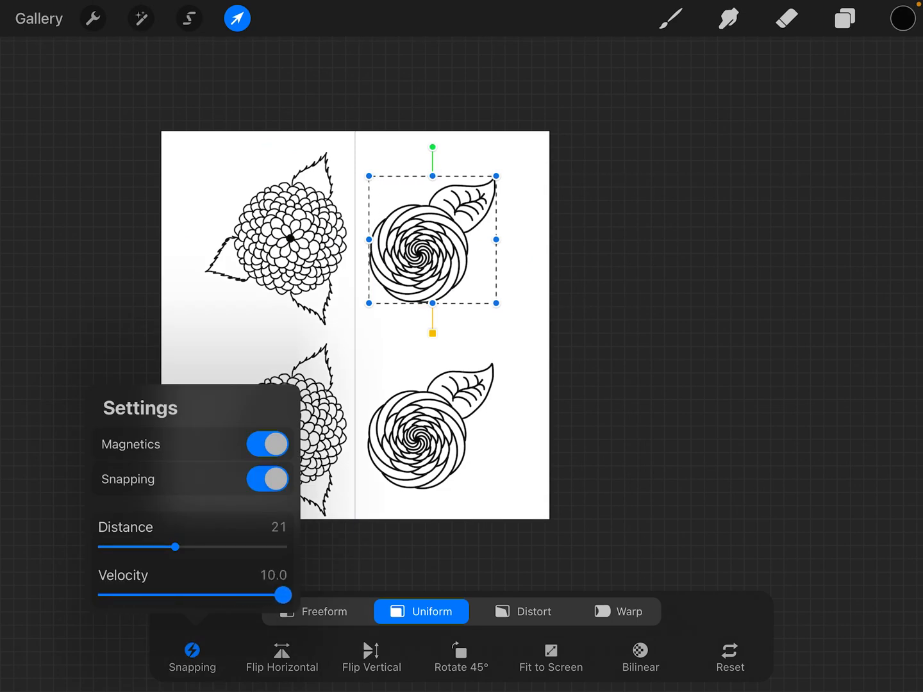
pyautogui.moveTo(291, 595); pyautogui.dragTo(213, 595)
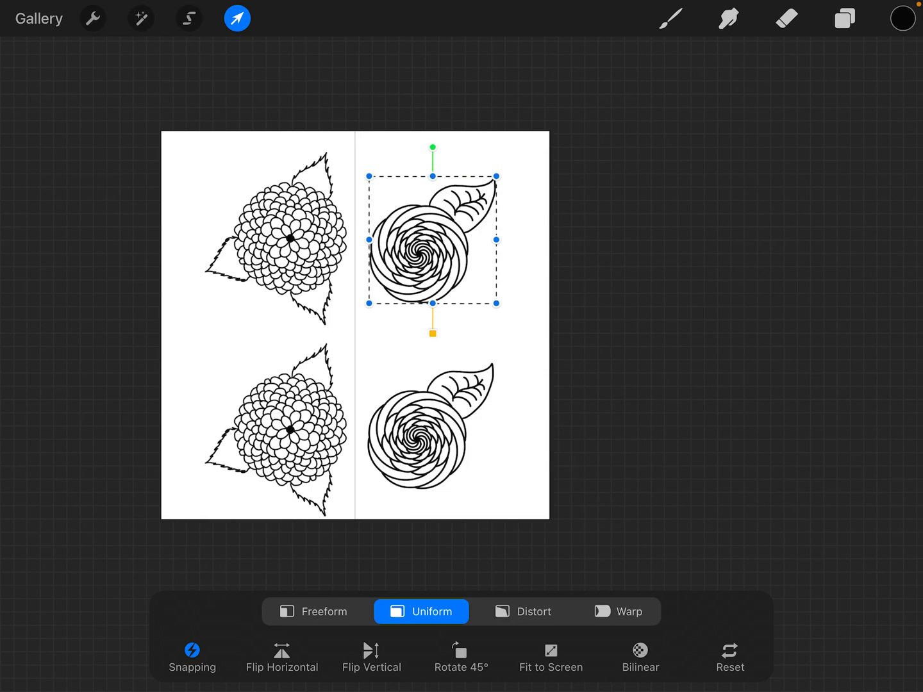
# Turn magnetics off for the rose transform and bring up exact rotation angle entry.
pyautogui.click(281, 657)
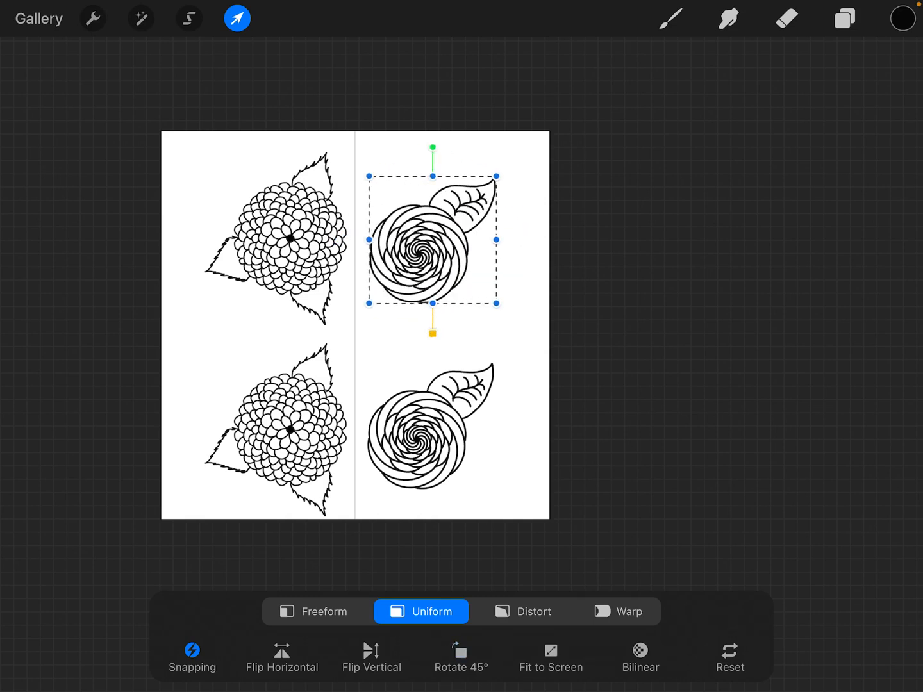
pyautogui.click(313, 610)
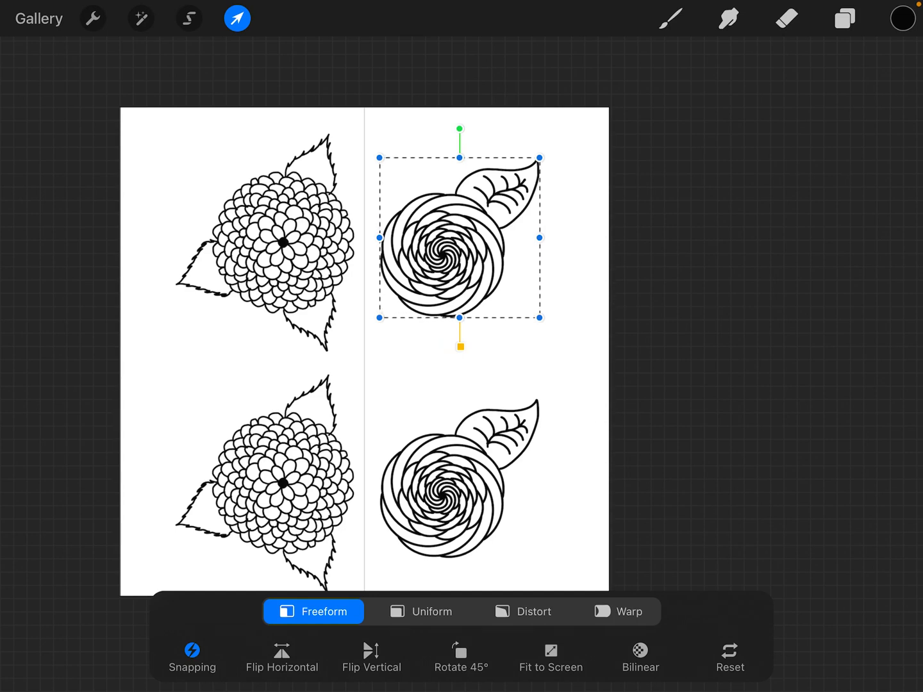
pyautogui.click(192, 656)
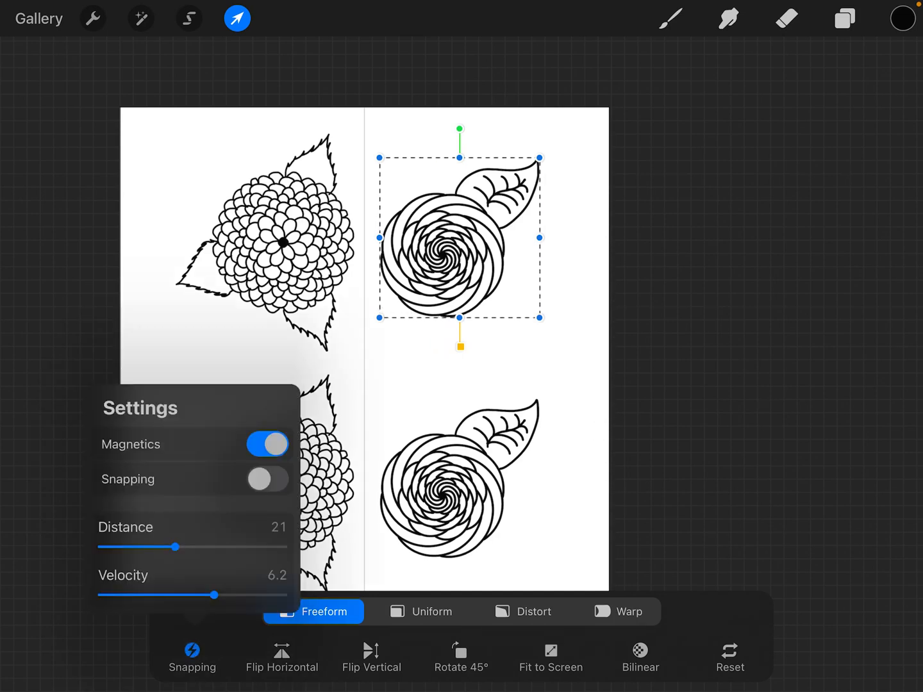
pyautogui.click(268, 444)
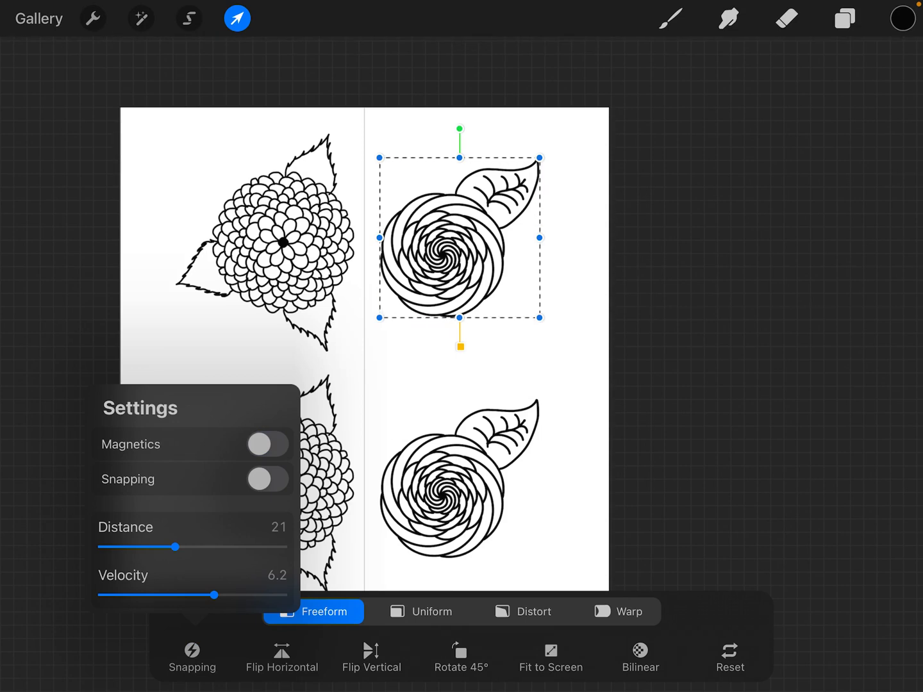
pyautogui.click(266, 444)
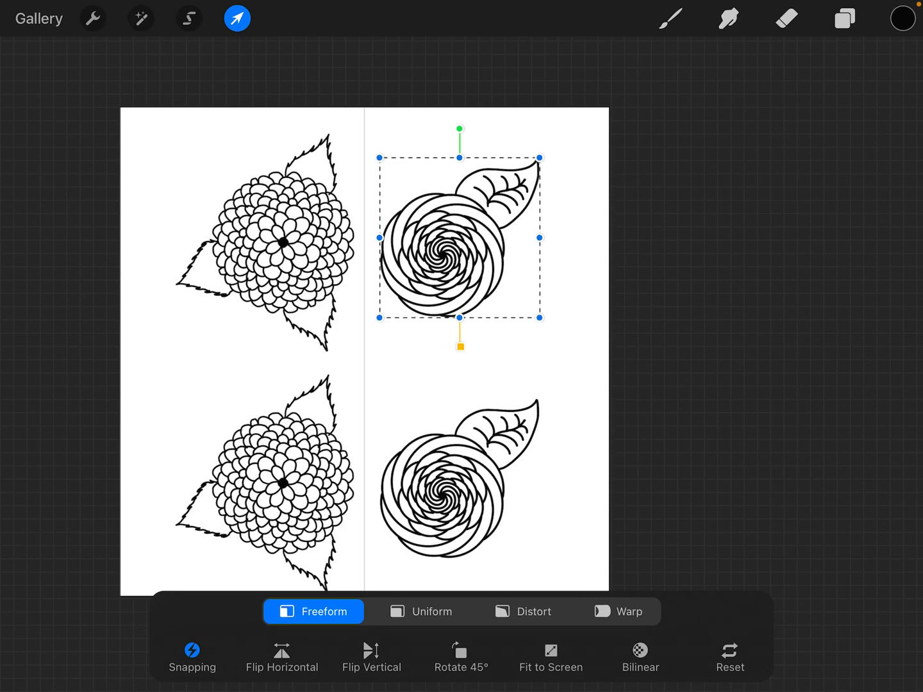
pyautogui.click(402, 55)
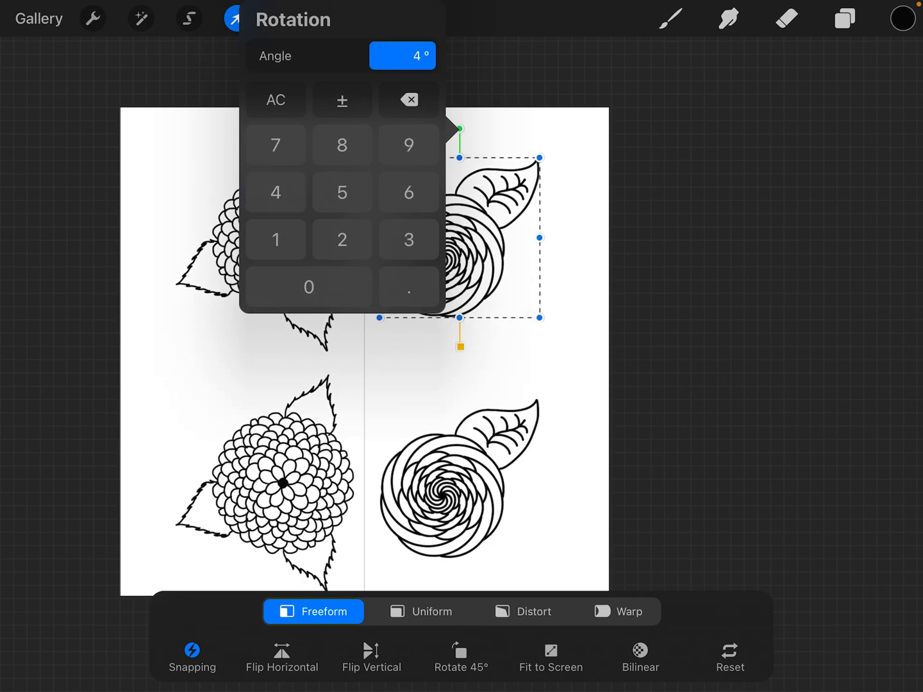
# Rotate the top-right rose by -45°, tilting its leaf down to the right.
pyautogui.click(462, 656)
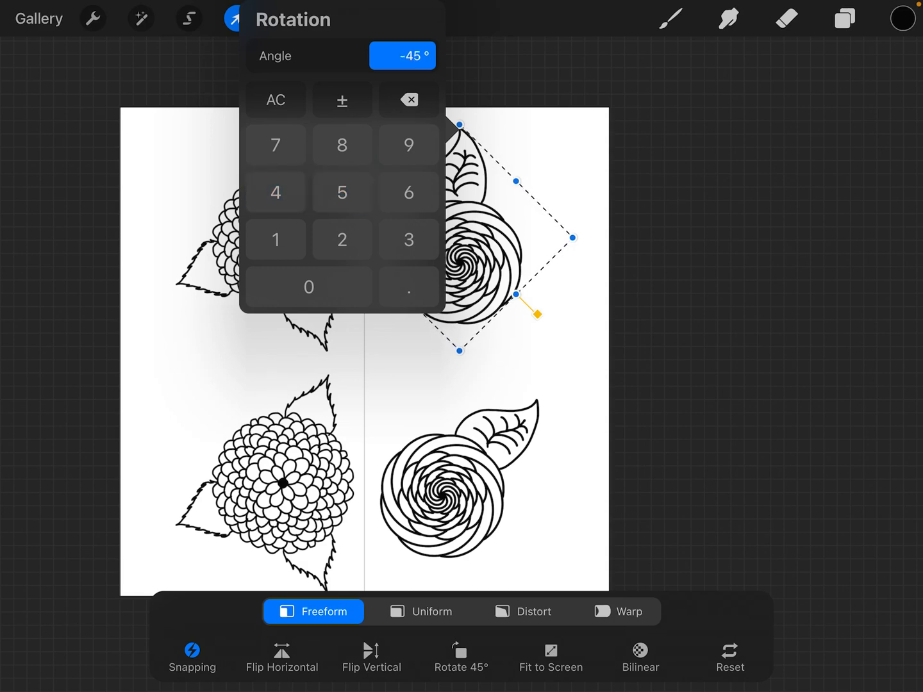
pyautogui.moveTo(532, 314); pyautogui.dragTo(538, 159)
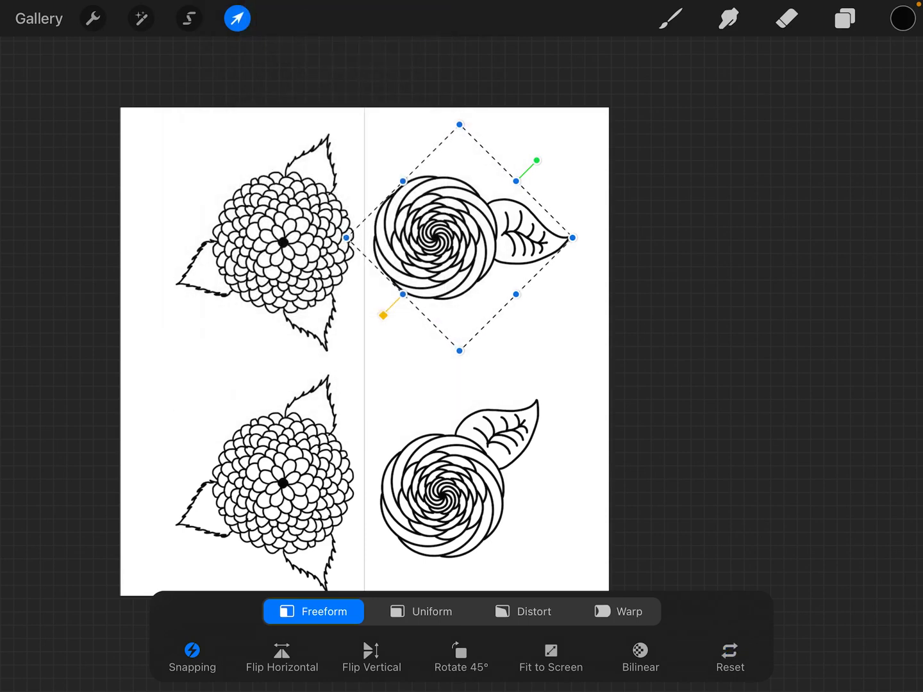
# Rotate the rose freely, then reset its rotation angle to 0°.
pyautogui.moveTo(537, 161); pyautogui.dragTo(459, 128)
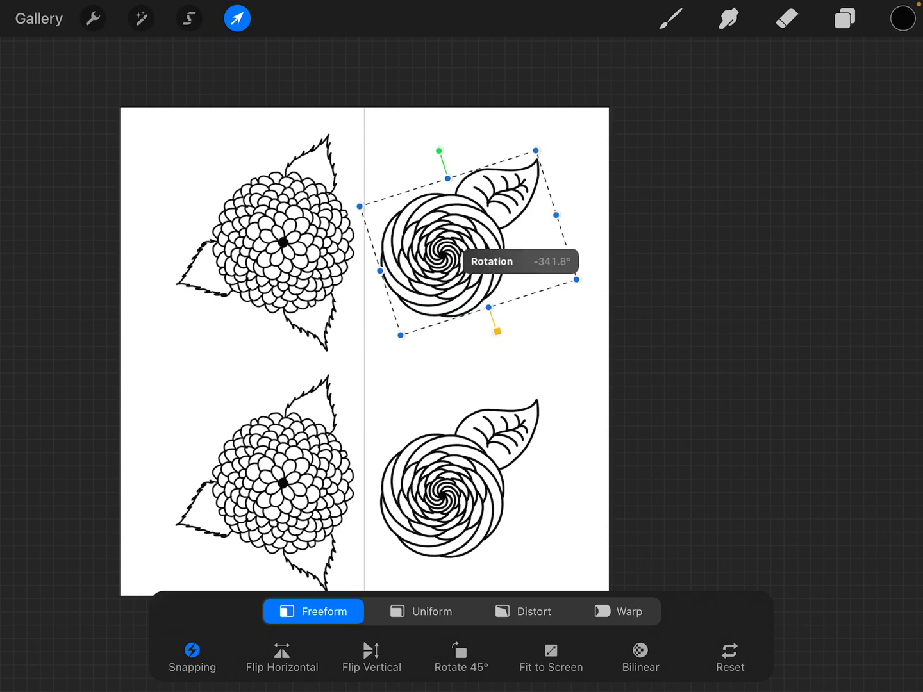
pyautogui.moveTo(496, 331); pyautogui.dragTo(547, 274)
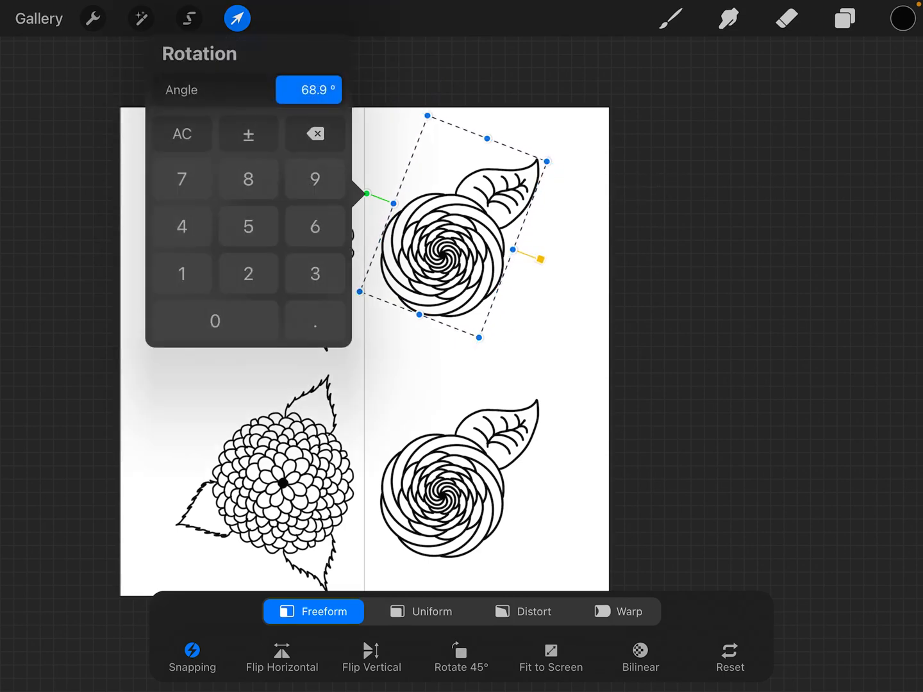
pyautogui.click(182, 134)
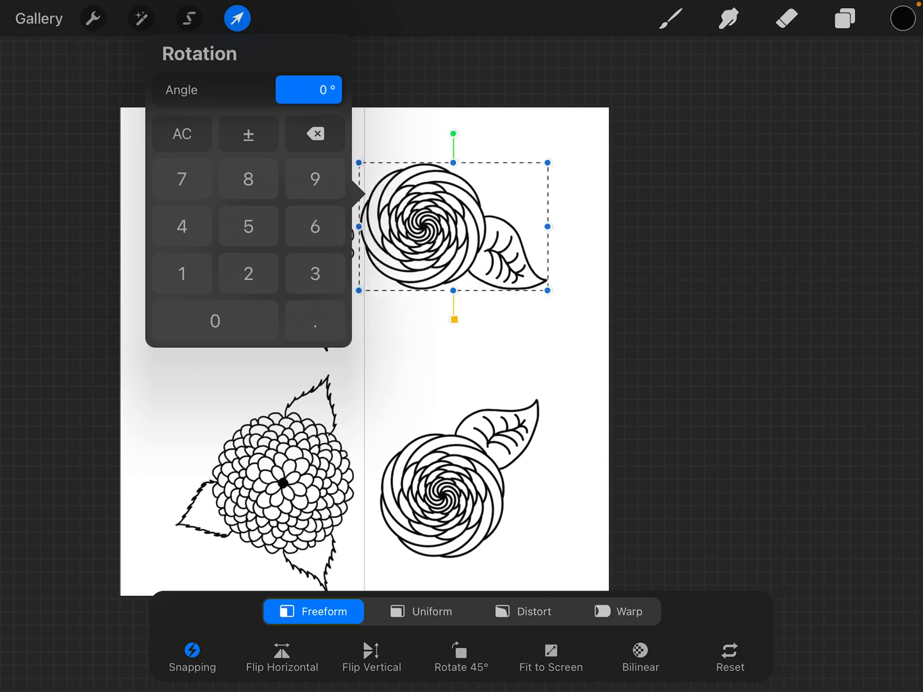
pyautogui.click(236, 18)
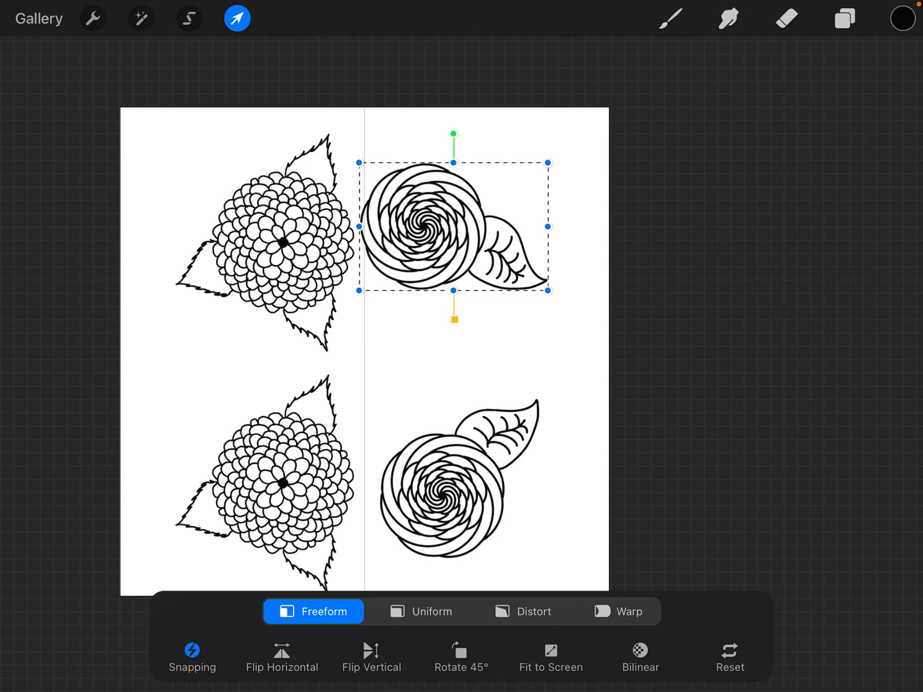
# Turn magnetics back on and straighten the rose to its original upright angle.
pyautogui.click(192, 657)
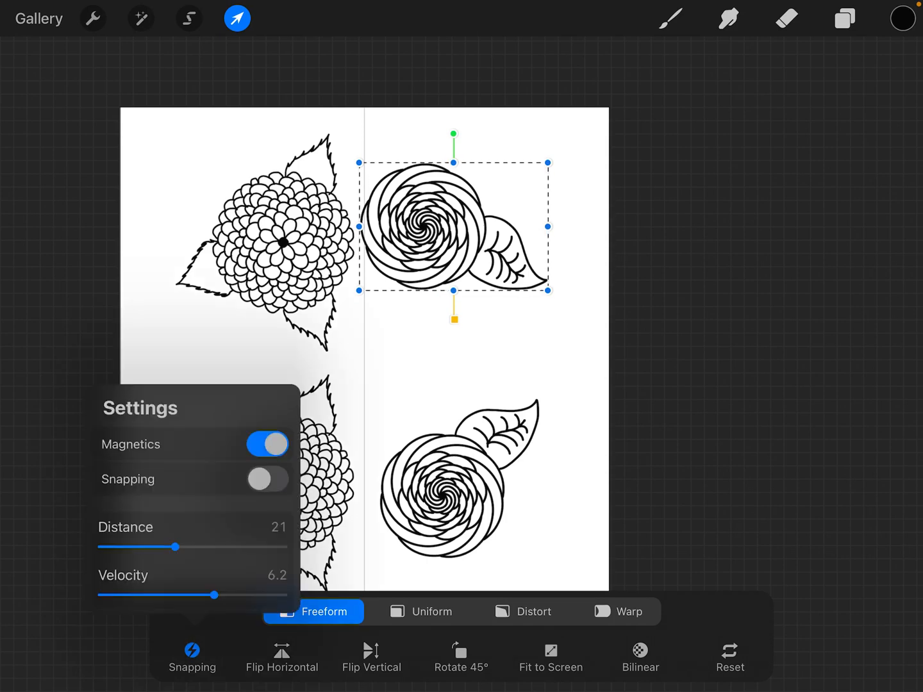
pyautogui.click(268, 444)
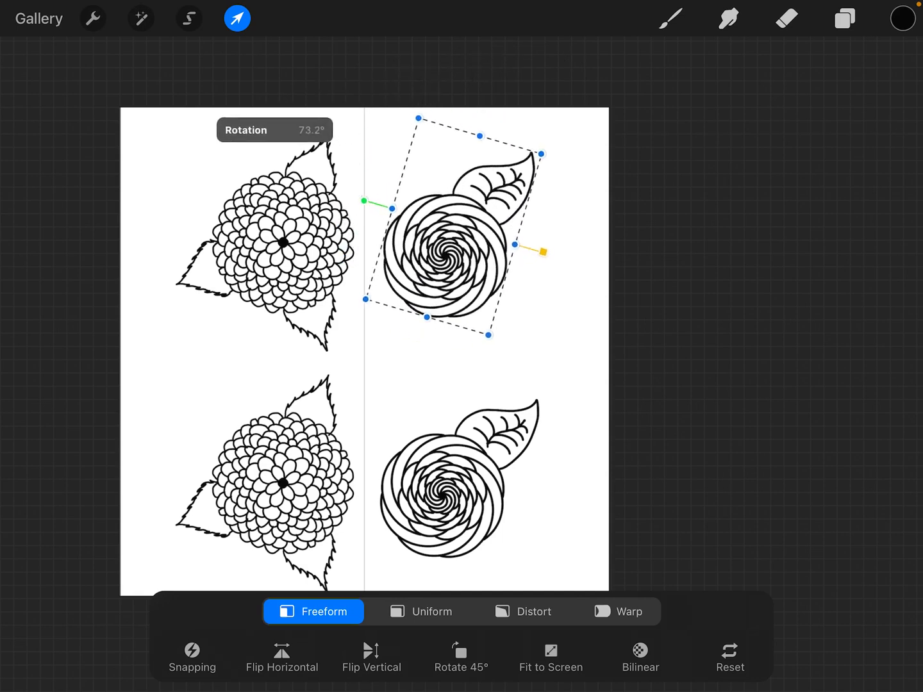
pyautogui.moveTo(542, 251); pyautogui.dragTo(456, 318)
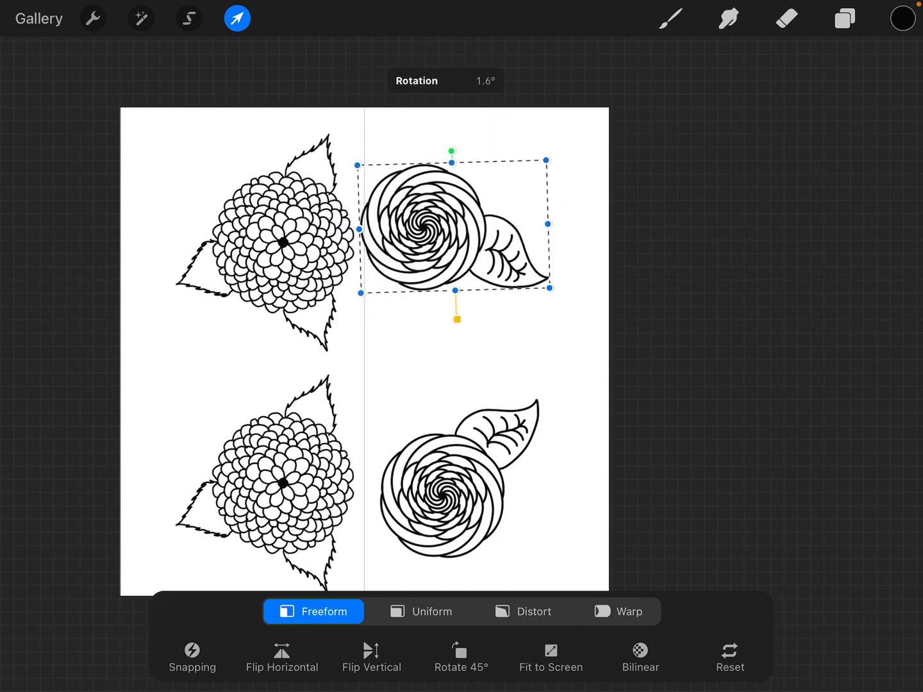
pyautogui.moveTo(451, 151); pyautogui.dragTo(454, 206)
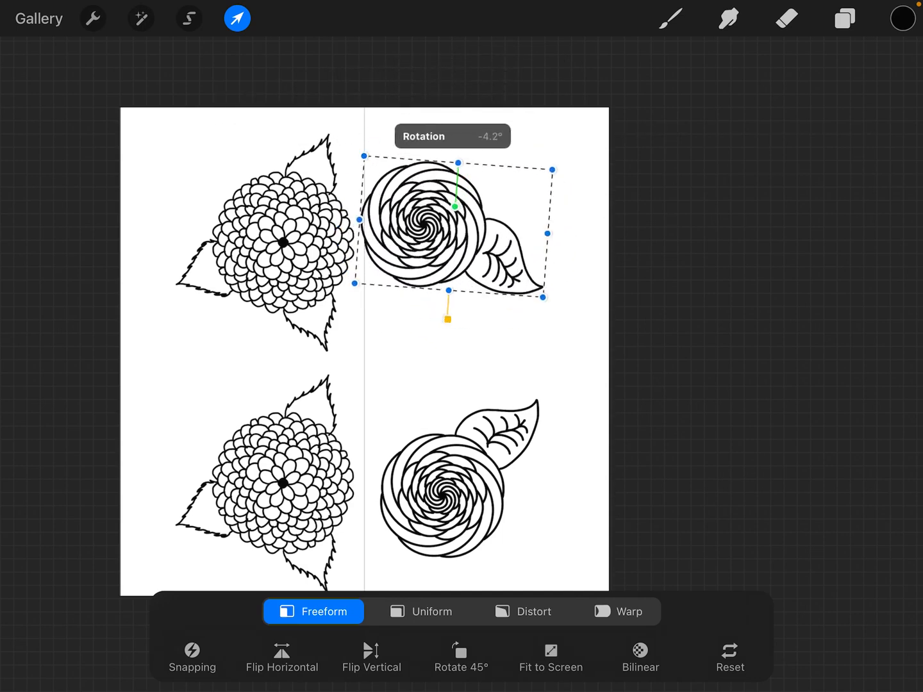
pyautogui.moveTo(453, 206); pyautogui.dragTo(431, 152)
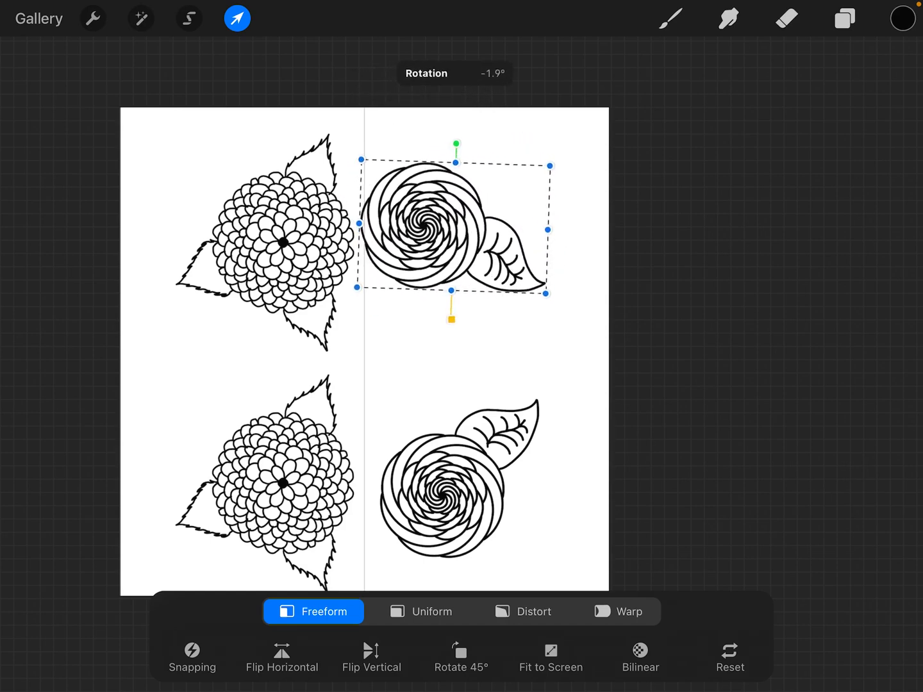
pyautogui.moveTo(451, 142); pyautogui.dragTo(493, 173)
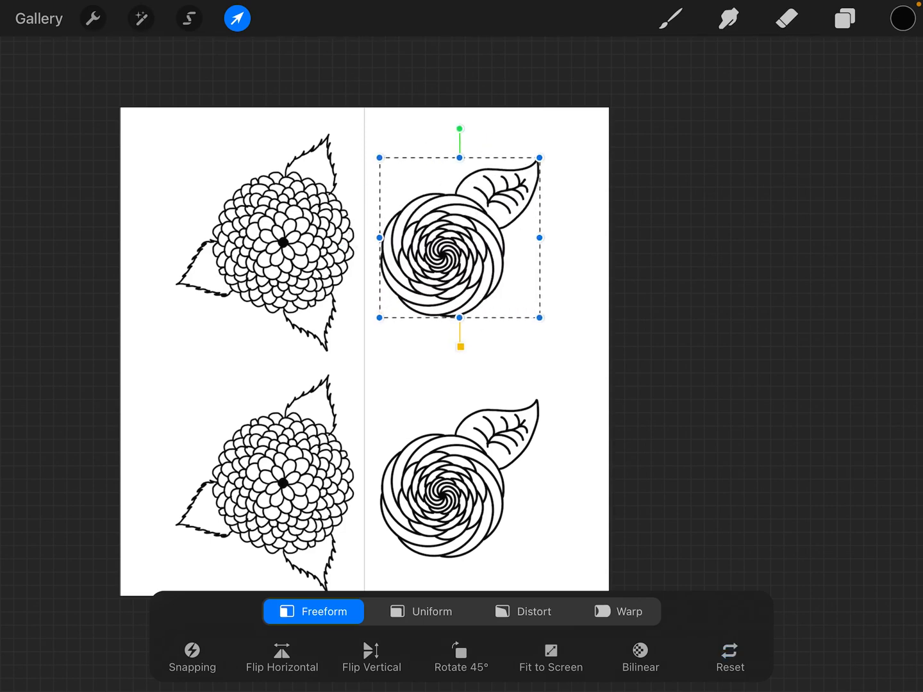
# Switch to proportional scaling with snapping, try Fit to Screen, then undo the enlargement.
pyautogui.click(422, 611)
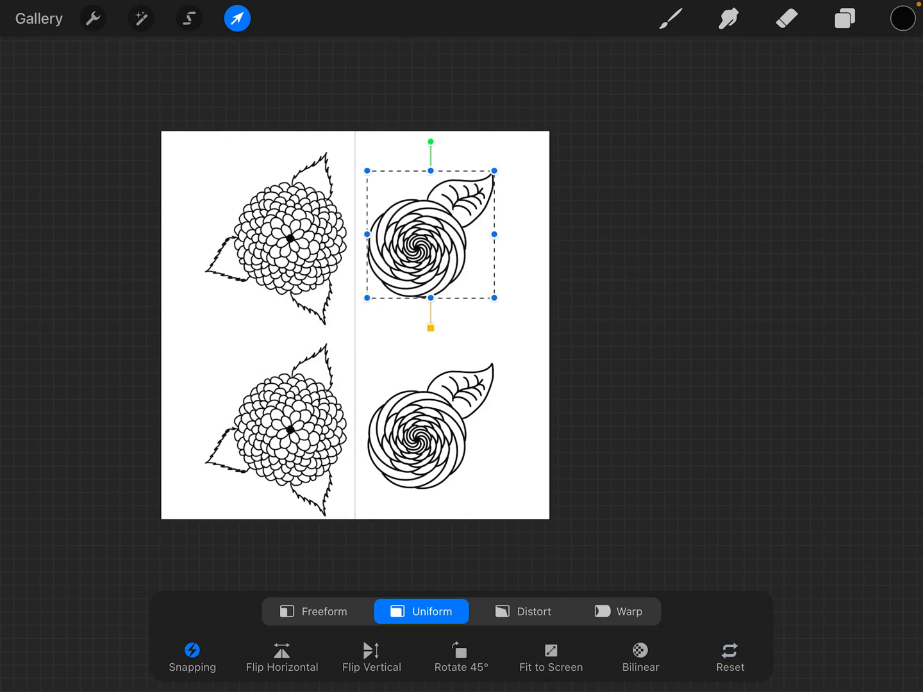
pyautogui.click(193, 656)
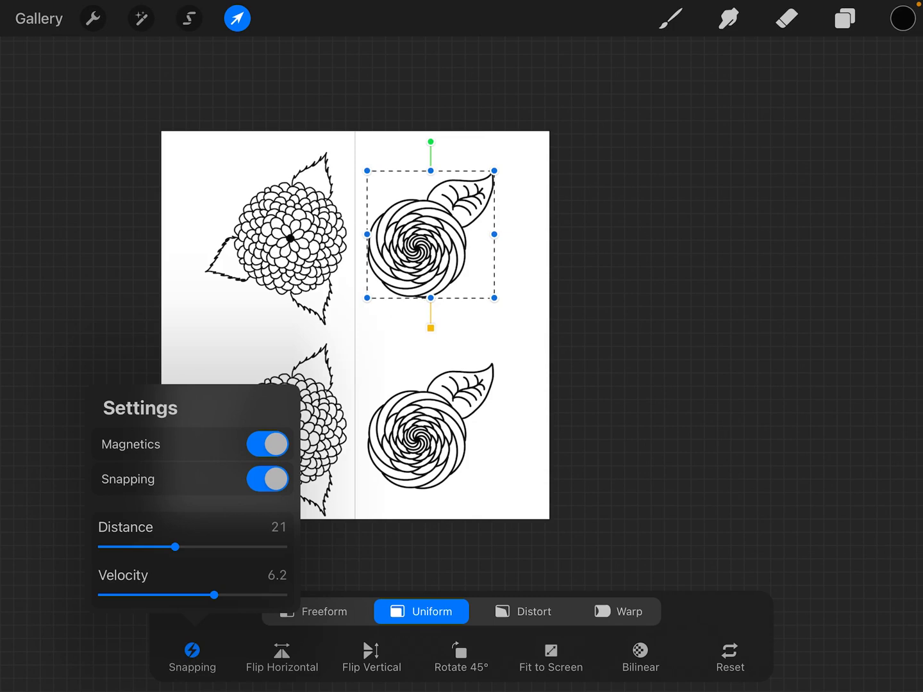
pyautogui.click(266, 443)
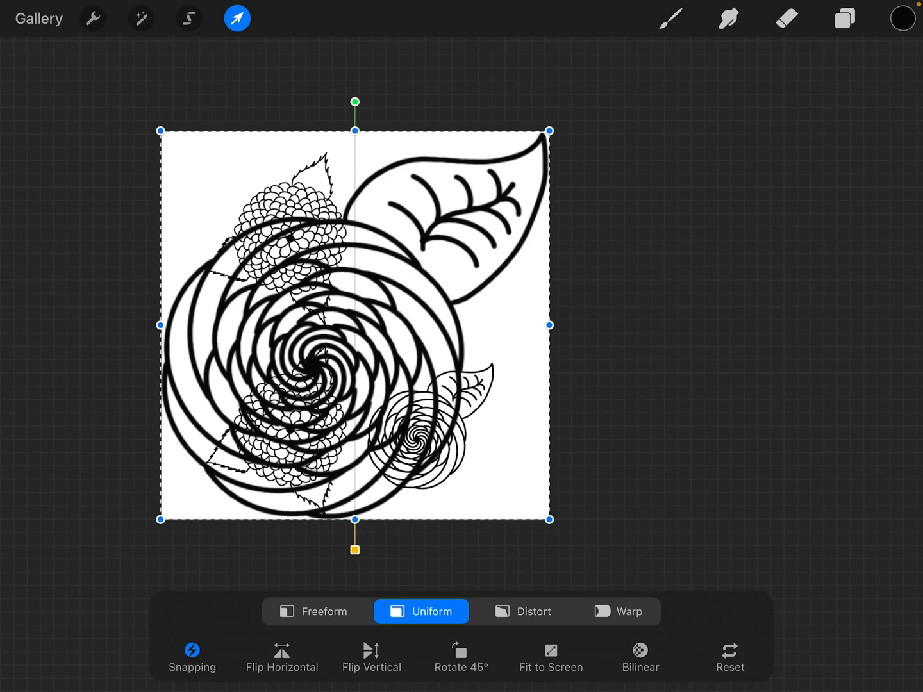
pyautogui.click(192, 656)
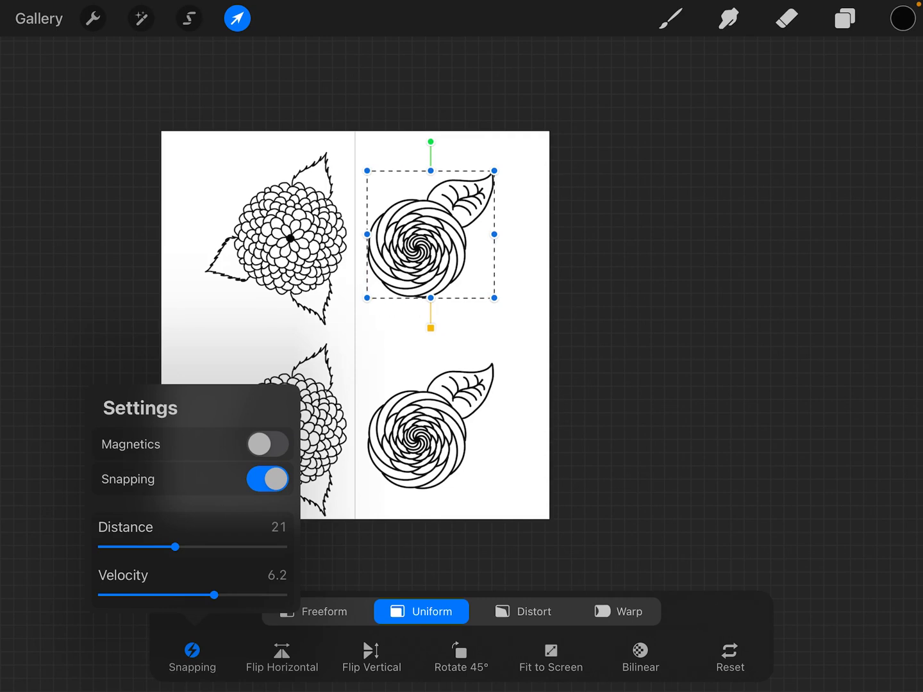
pyautogui.click(268, 444)
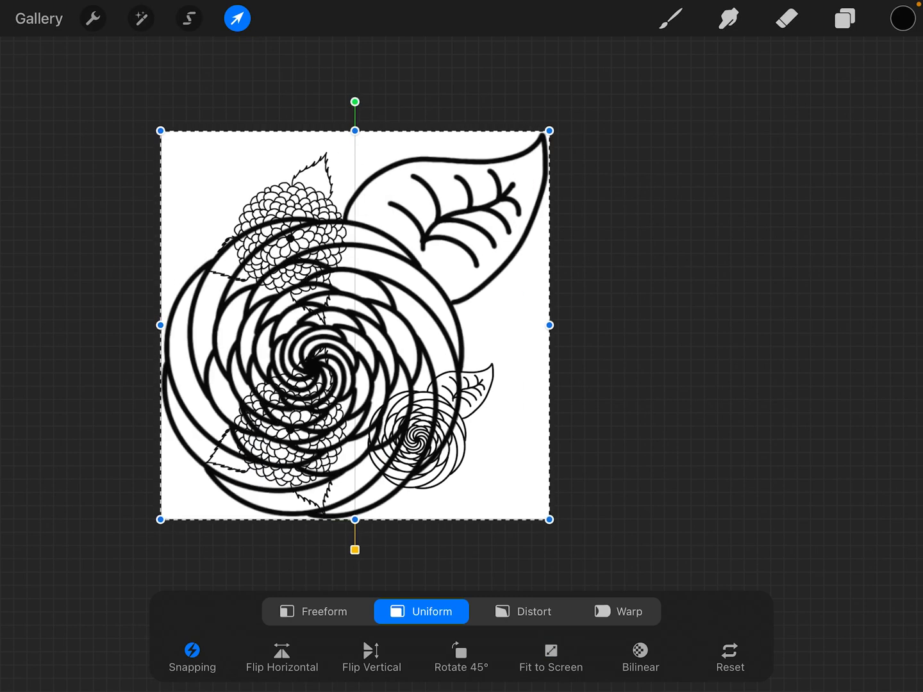
pyautogui.press('cmd+z')
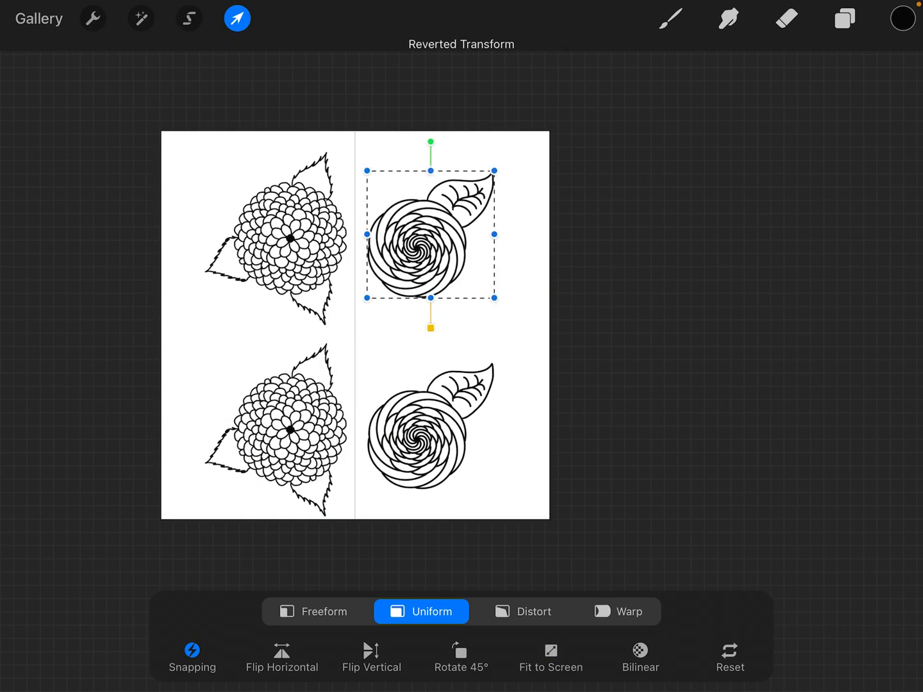
# Select the top-left flower's layer for transforming and enable magnetics and snapping.
pyautogui.click(844, 18)
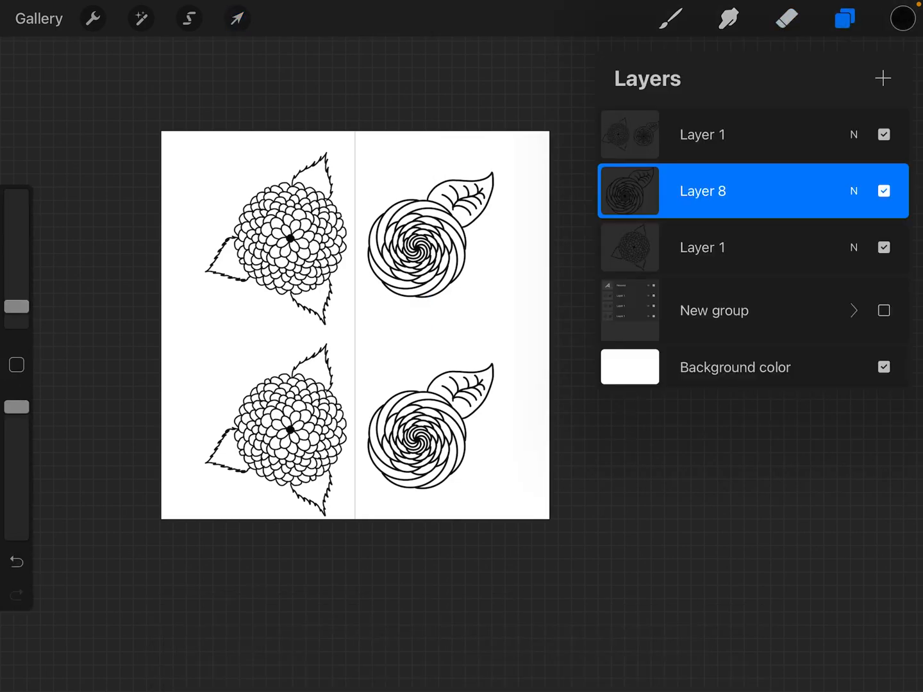
pyautogui.click(236, 18)
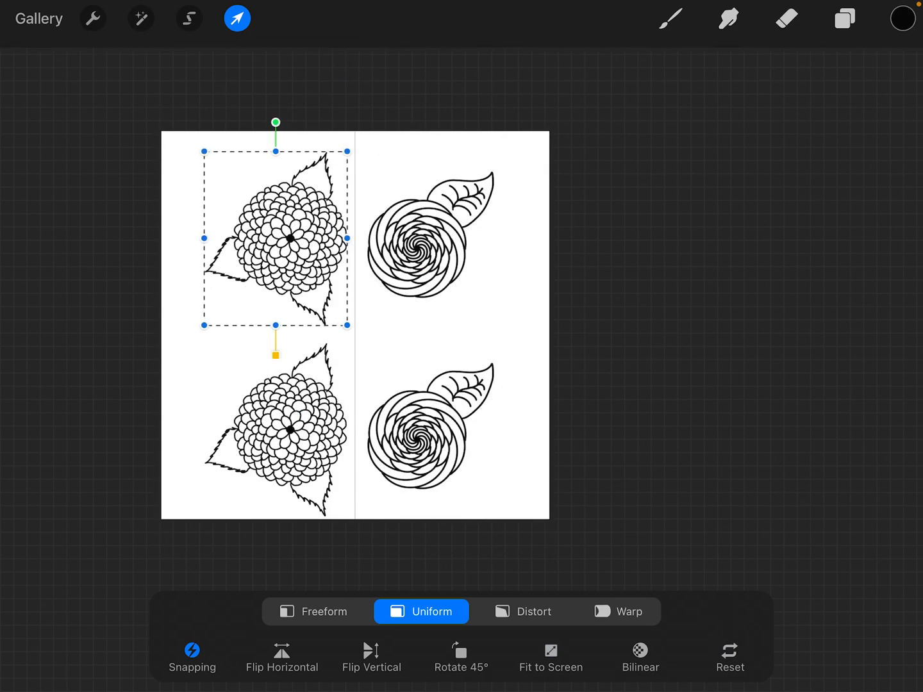
pyautogui.click(192, 657)
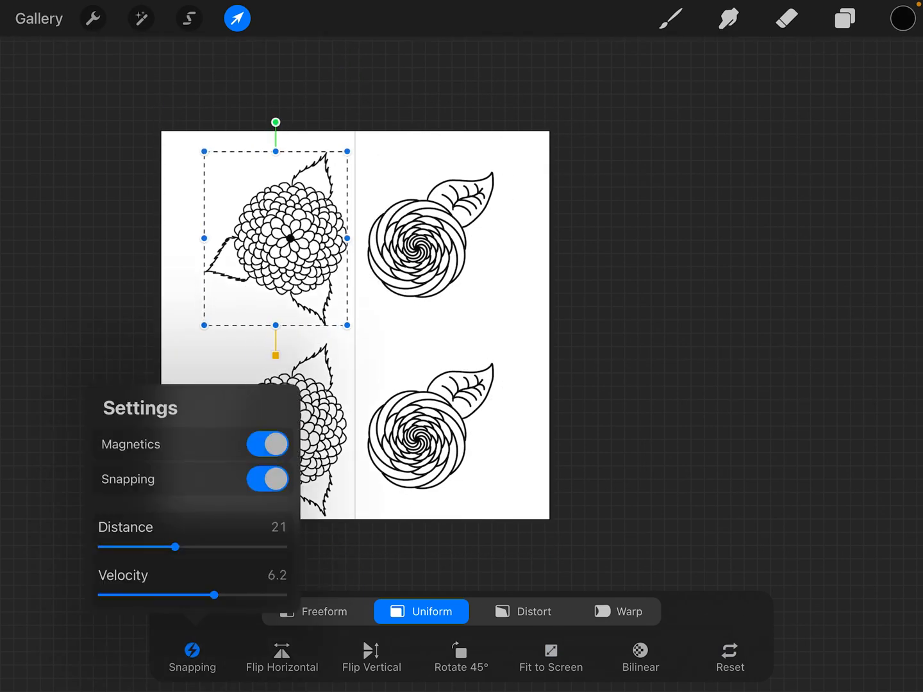
pyautogui.click(267, 443)
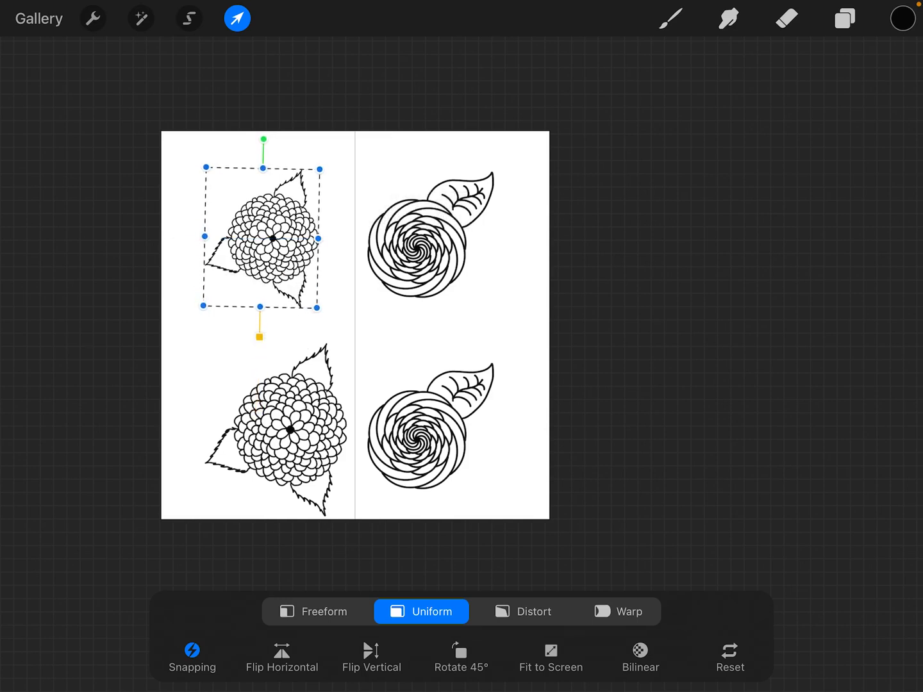
# Shrink the top-left flower proportionally, smaller than its lower twin.
pyautogui.moveTo(318, 312); pyautogui.dragTo(274, 234)
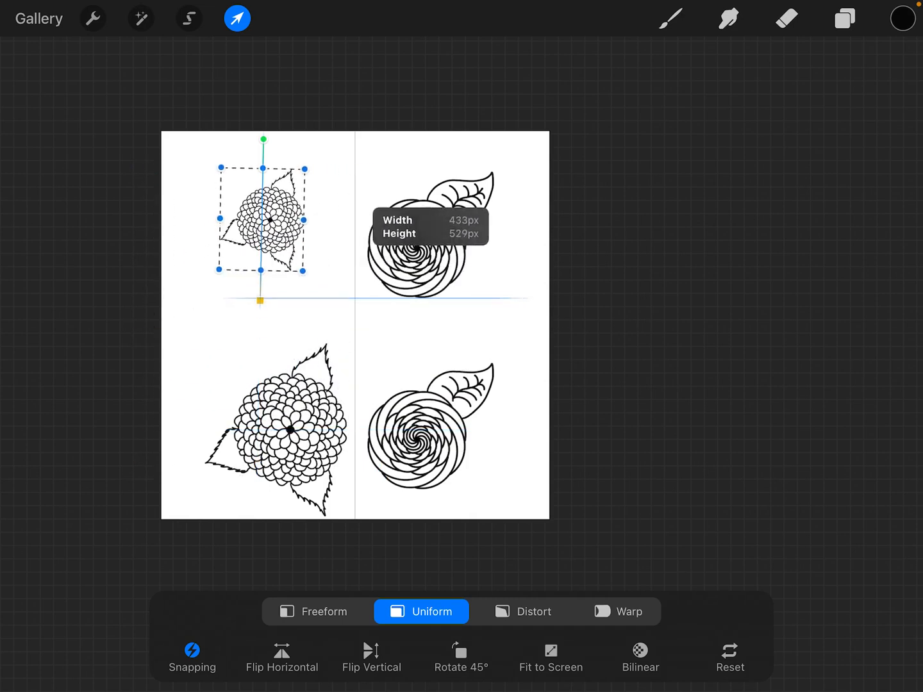
pyautogui.moveTo(263, 224); pyautogui.dragTo(259, 247)
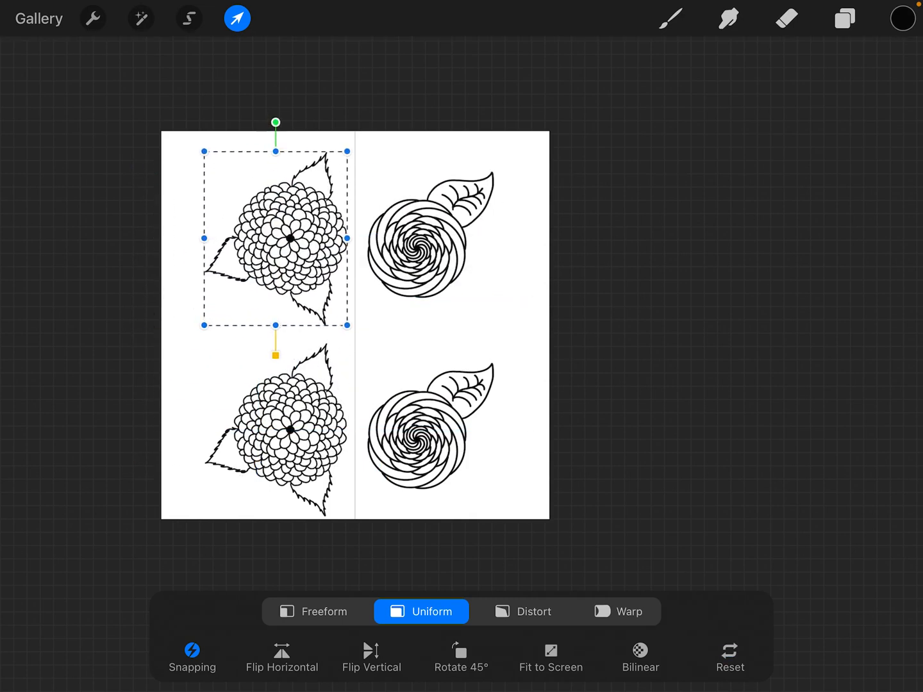
# Try freeform reshaping of the top-left flower, turn snapping off, then switch to distort mode.
pyautogui.click(313, 611)
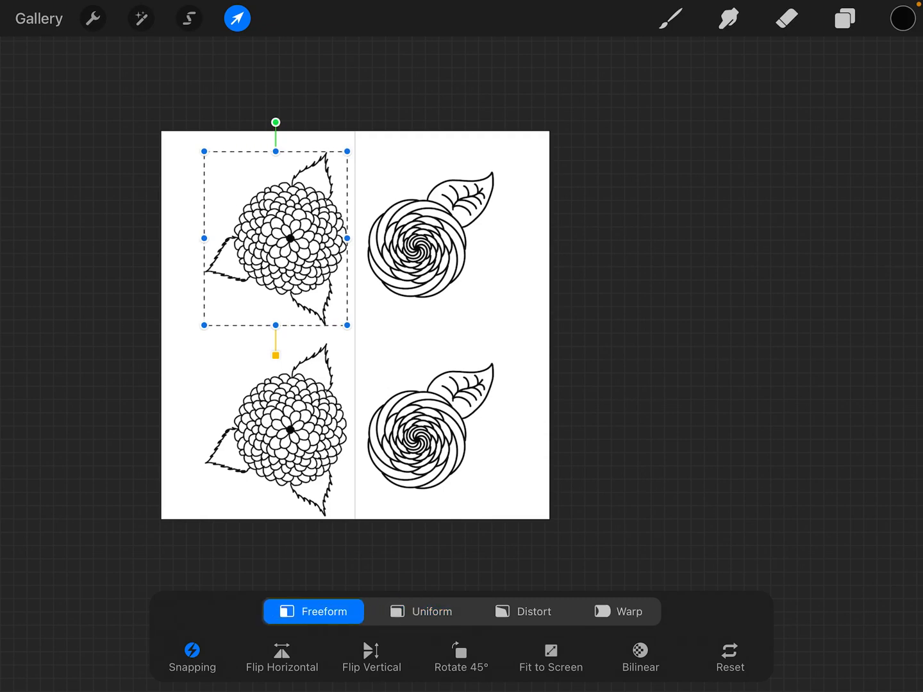
pyautogui.moveTo(349, 326); pyautogui.dragTo(388, 400)
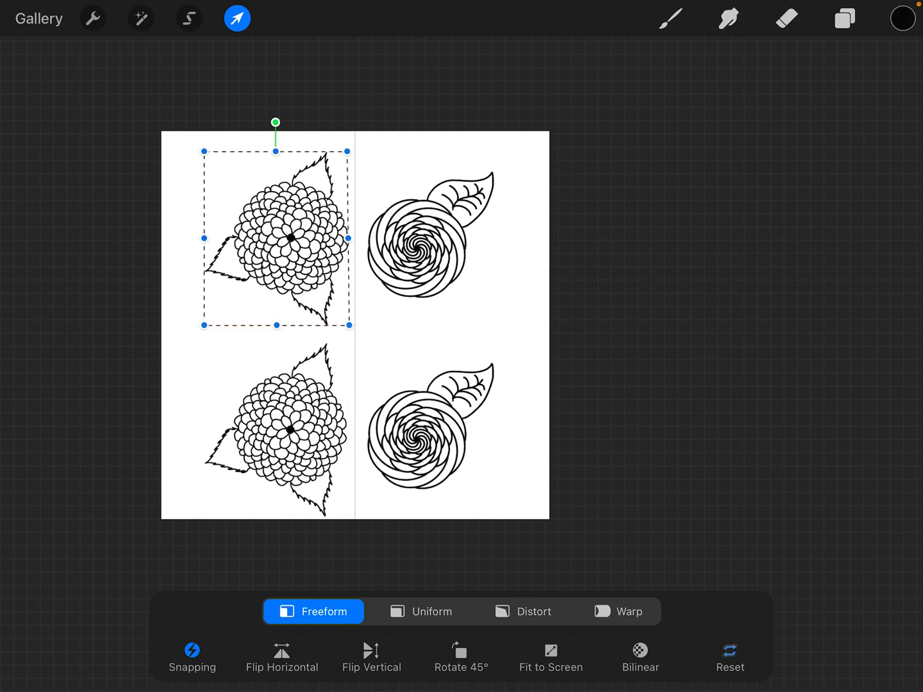
pyautogui.click(192, 656)
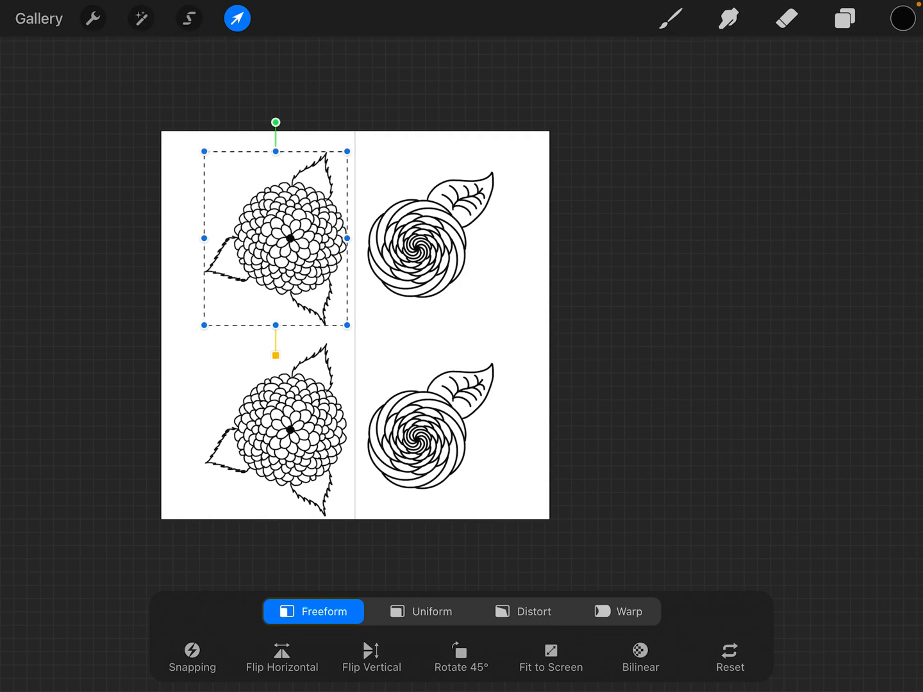
pyautogui.click(523, 611)
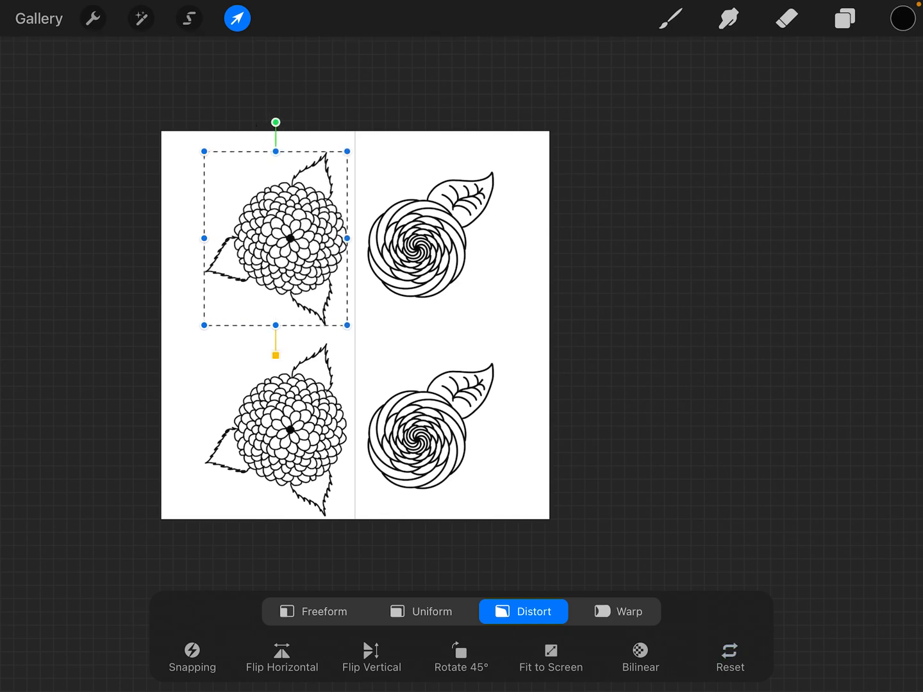
# Warp the flower's bottom-right corner inward and straighten it back out.
pyautogui.click(618, 610)
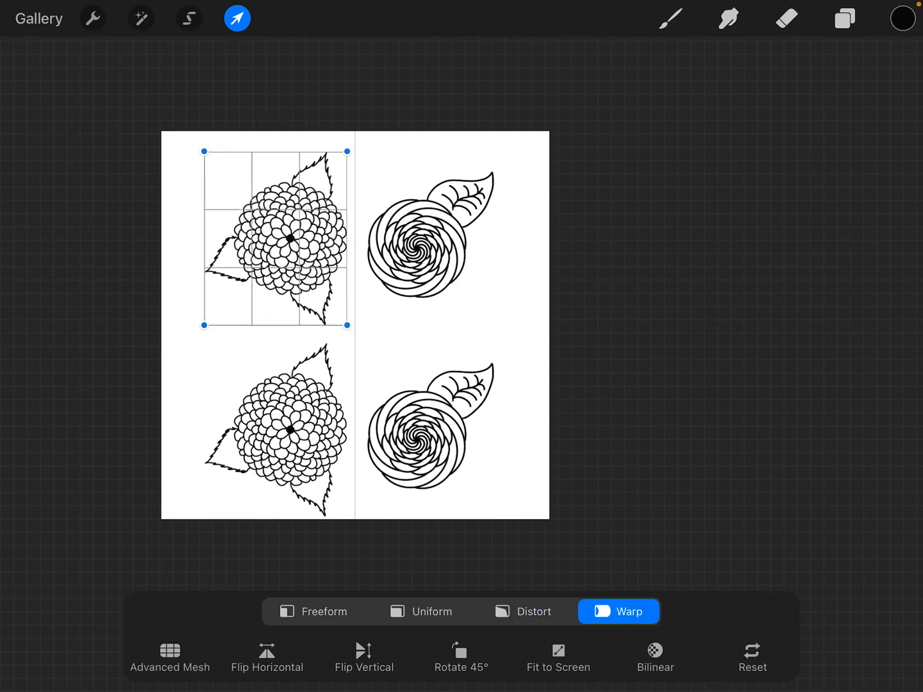
pyautogui.moveTo(346, 326); pyautogui.dragTo(318, 300)
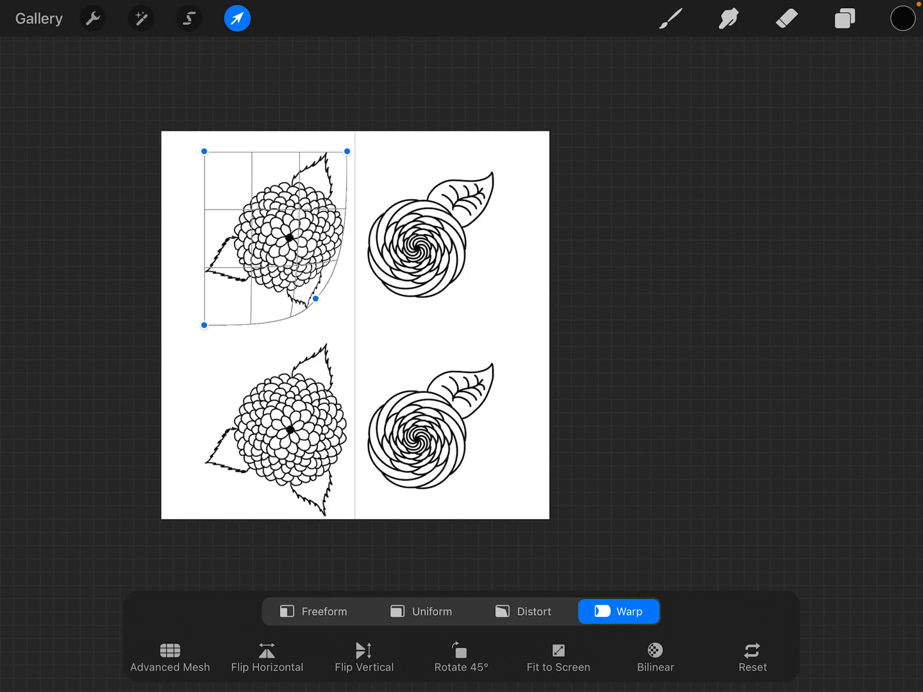
pyautogui.moveTo(318, 300); pyautogui.dragTo(303, 300)
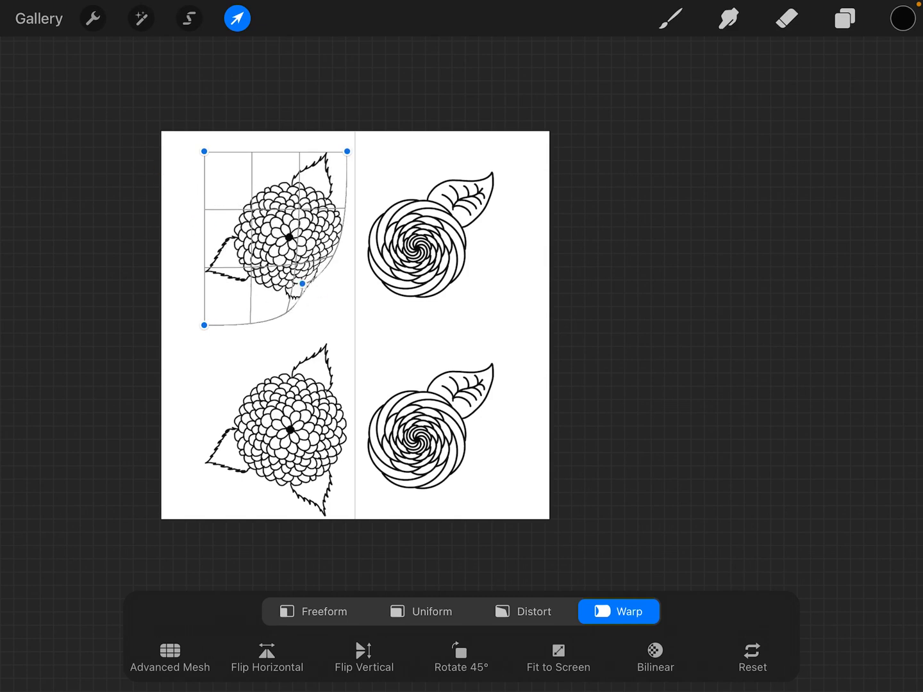
pyautogui.moveTo(301, 282); pyautogui.dragTo(350, 326)
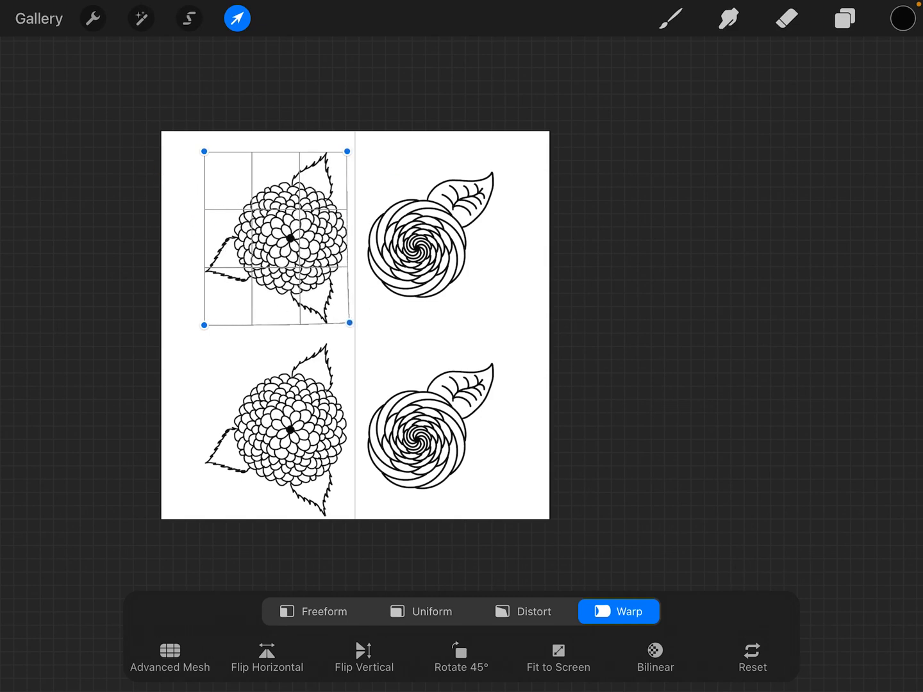
pyautogui.moveTo(205, 326); pyautogui.dragTo(192, 313)
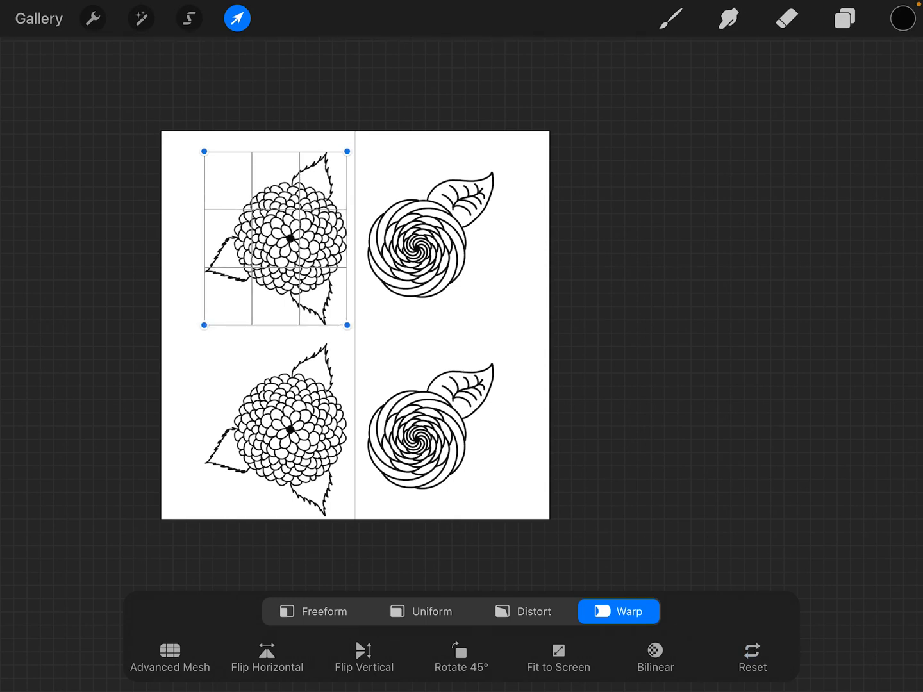
# Enable Advanced Mesh and push the flower's mesh points around.
pyautogui.click(169, 656)
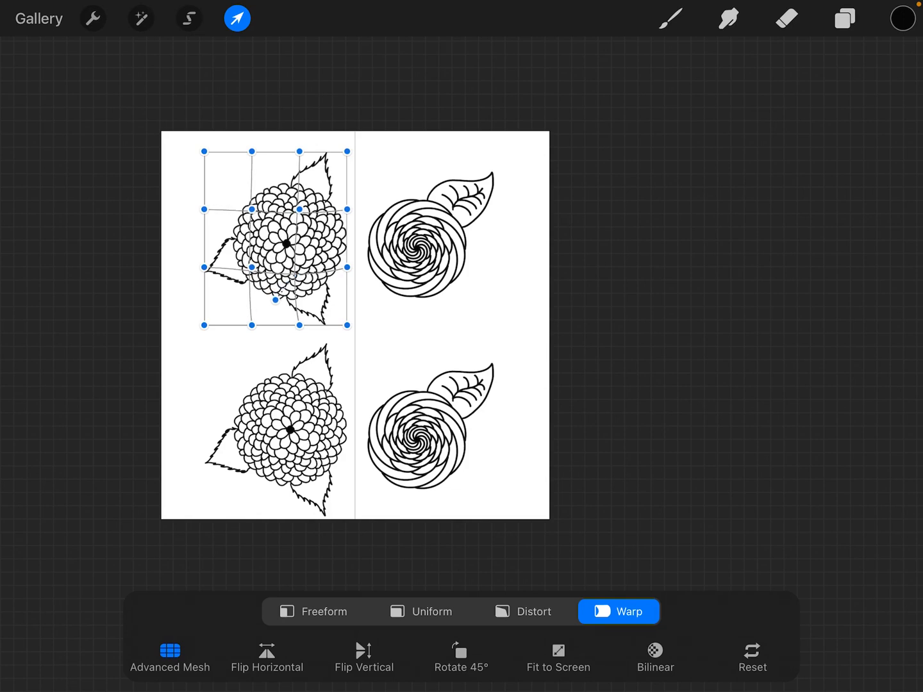
pyautogui.moveTo(272, 300); pyautogui.dragTo(236, 292)
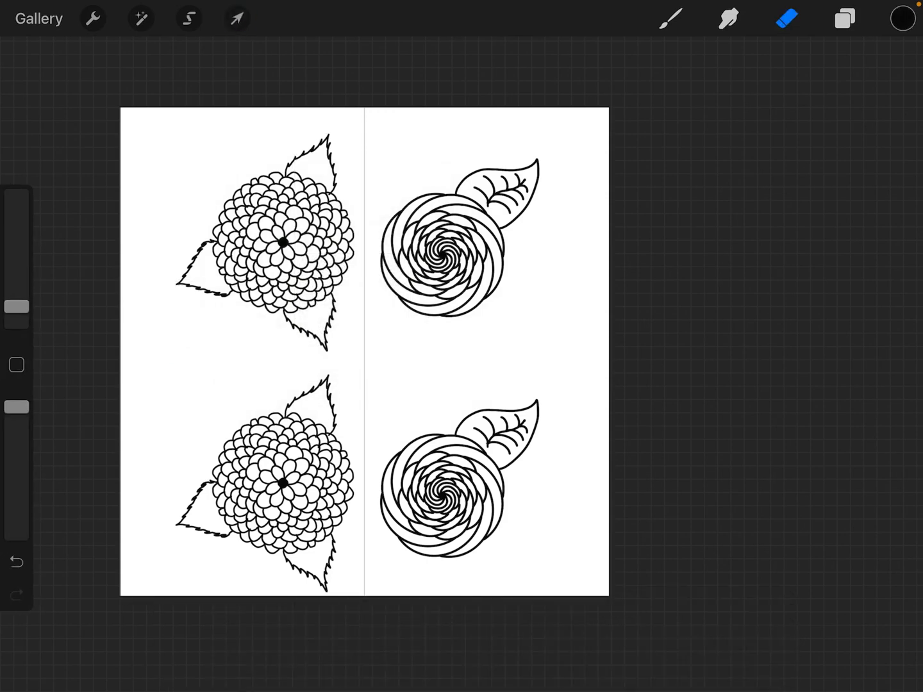
# Duplicate the flower outline layer and set it as the fill Reference.
pyautogui.click(843, 18)
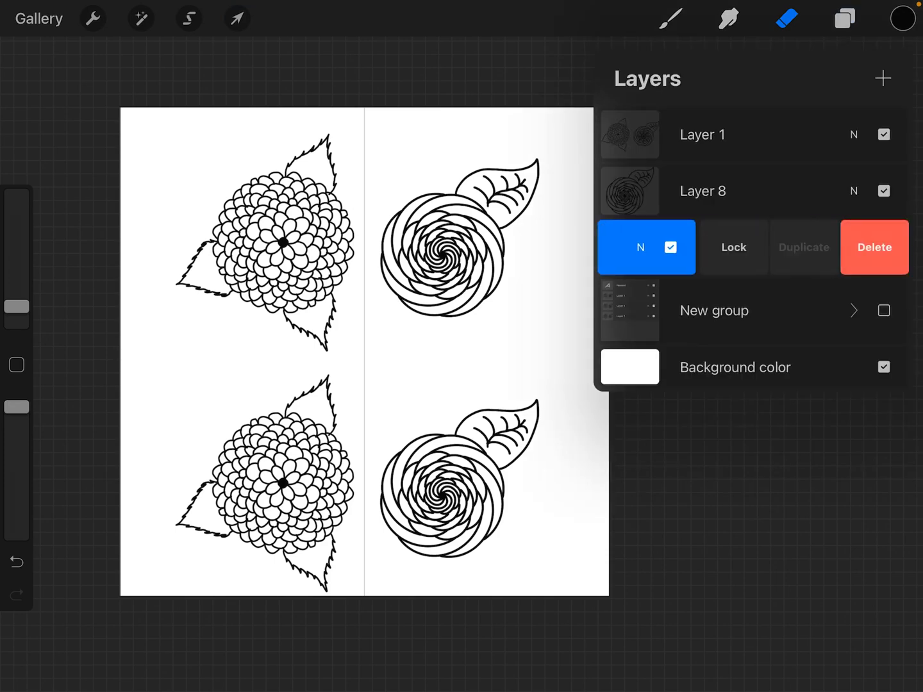
pyautogui.click(803, 247)
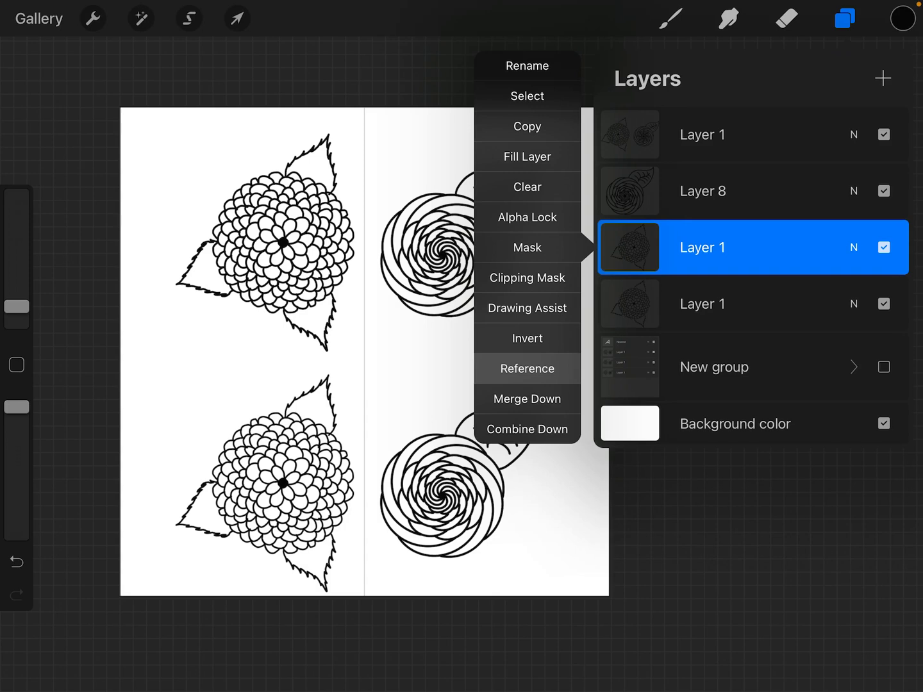
pyautogui.click(528, 369)
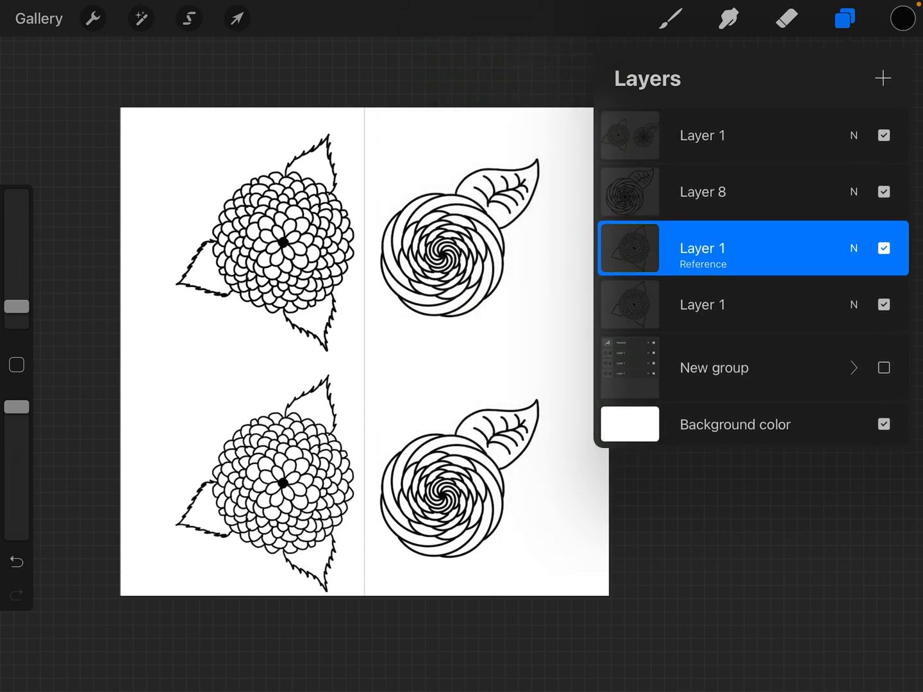
# Fill the top-left flower's petals pink with ColorDrop.
pyautogui.click(901, 18)
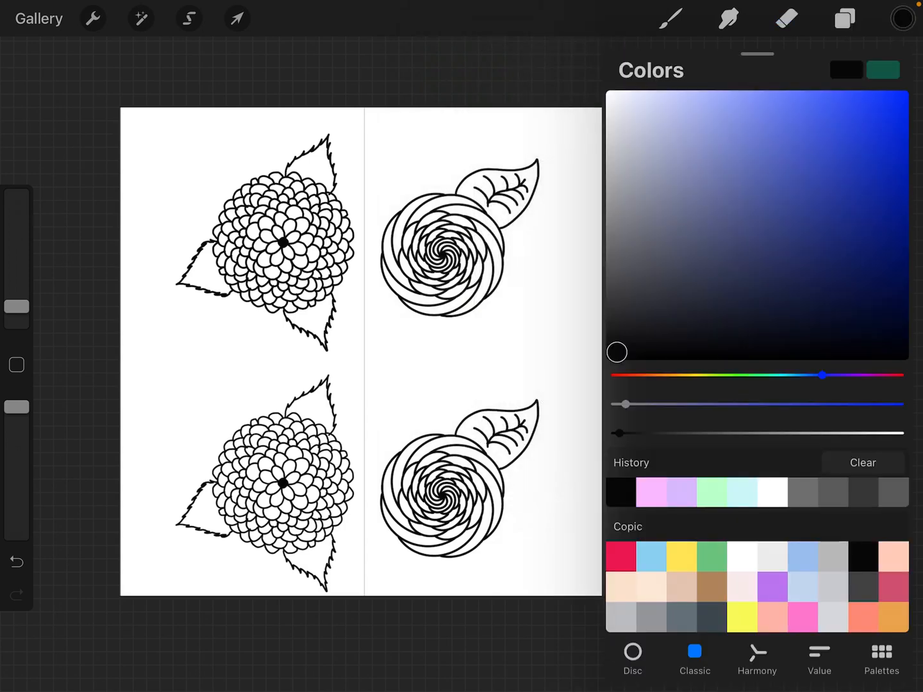
pyautogui.click(903, 18)
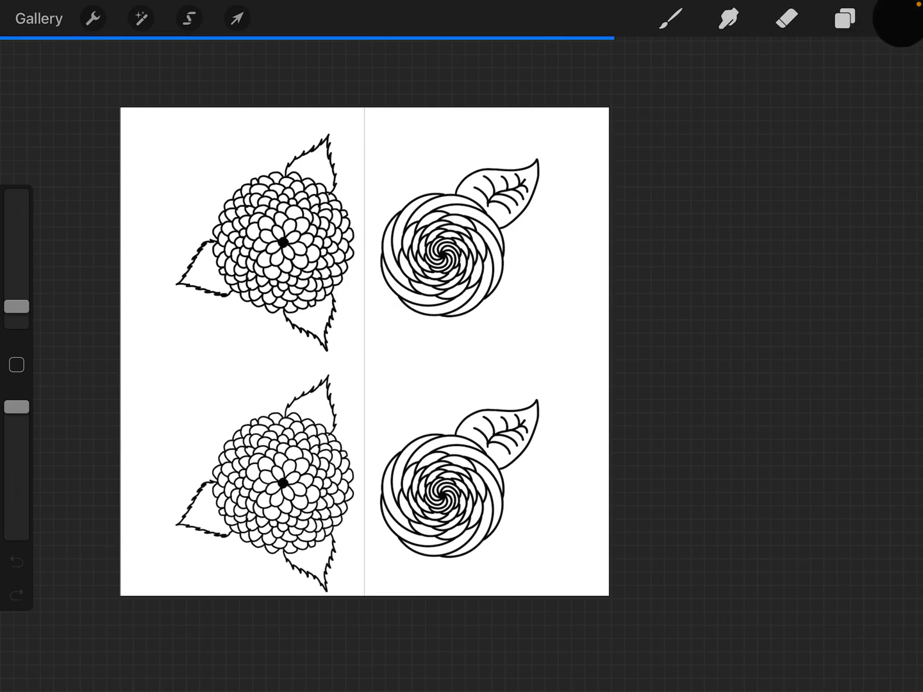
pyautogui.click(902, 18)
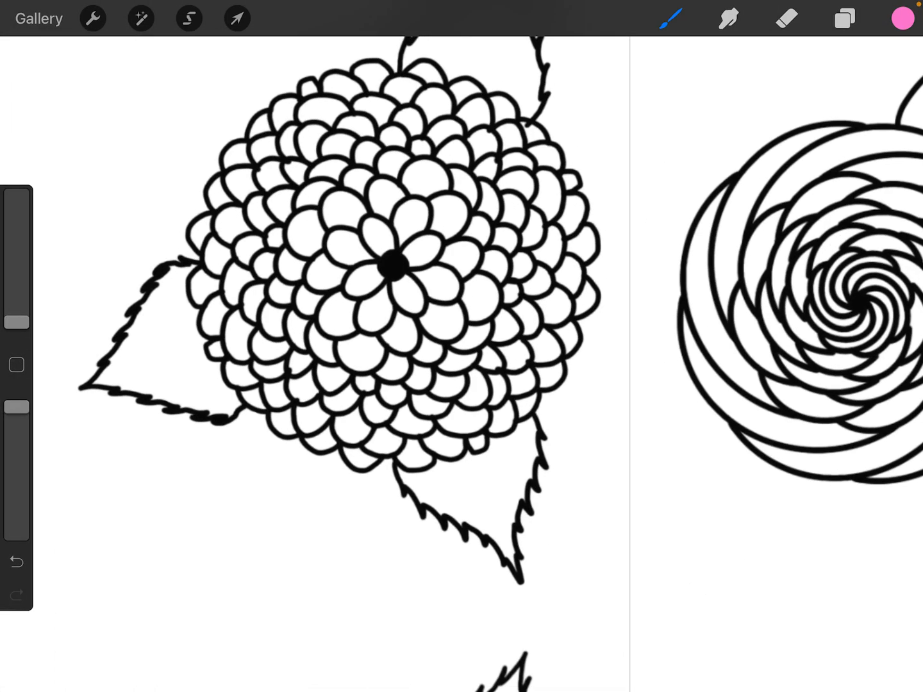
pyautogui.click(671, 18)
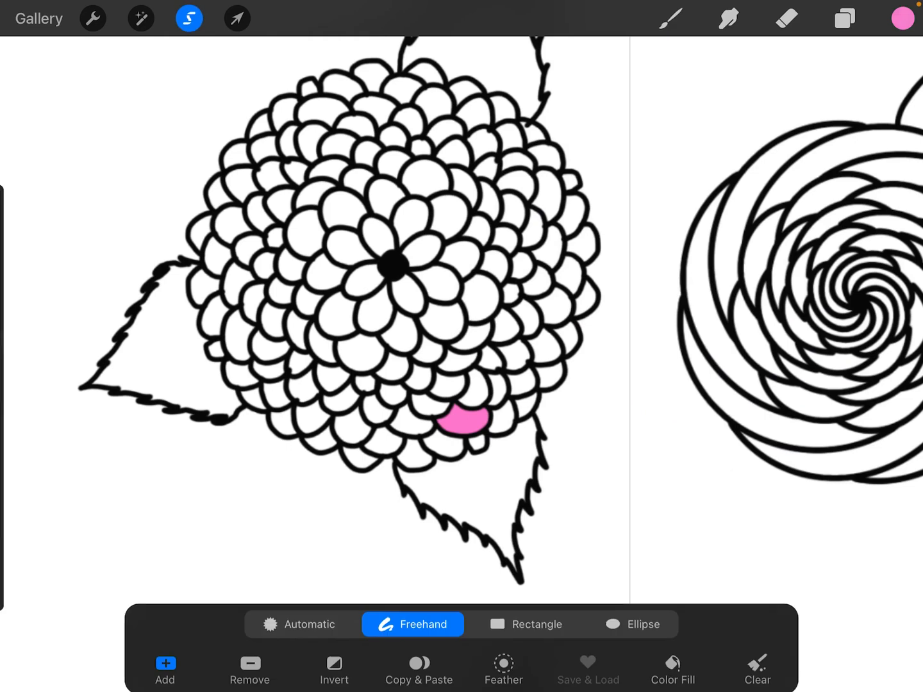
pyautogui.click(298, 612)
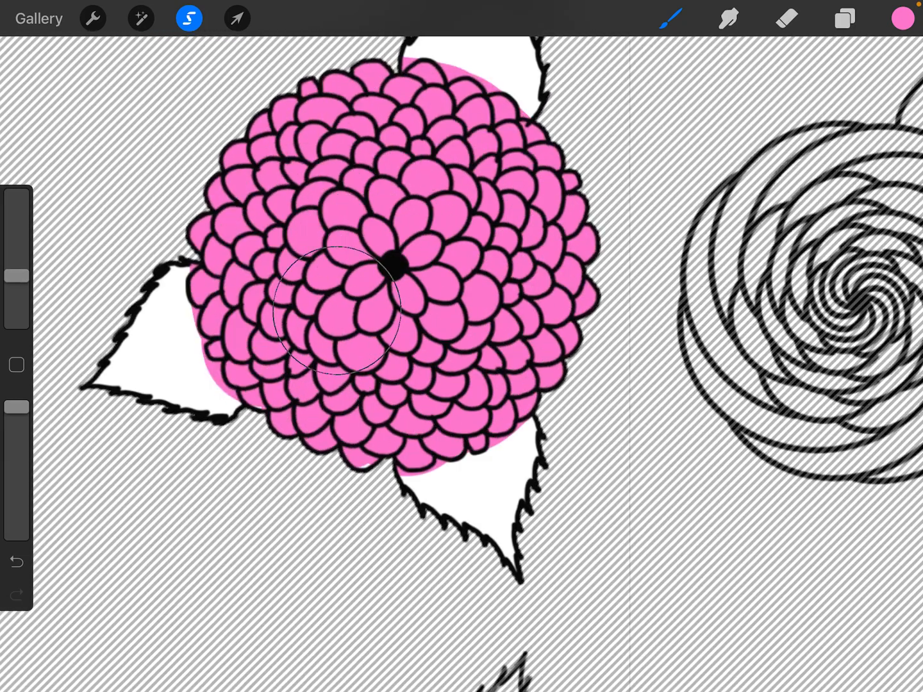
# Fill the top-left flower's leaves green, then check the layers list.
pyautogui.click(904, 18)
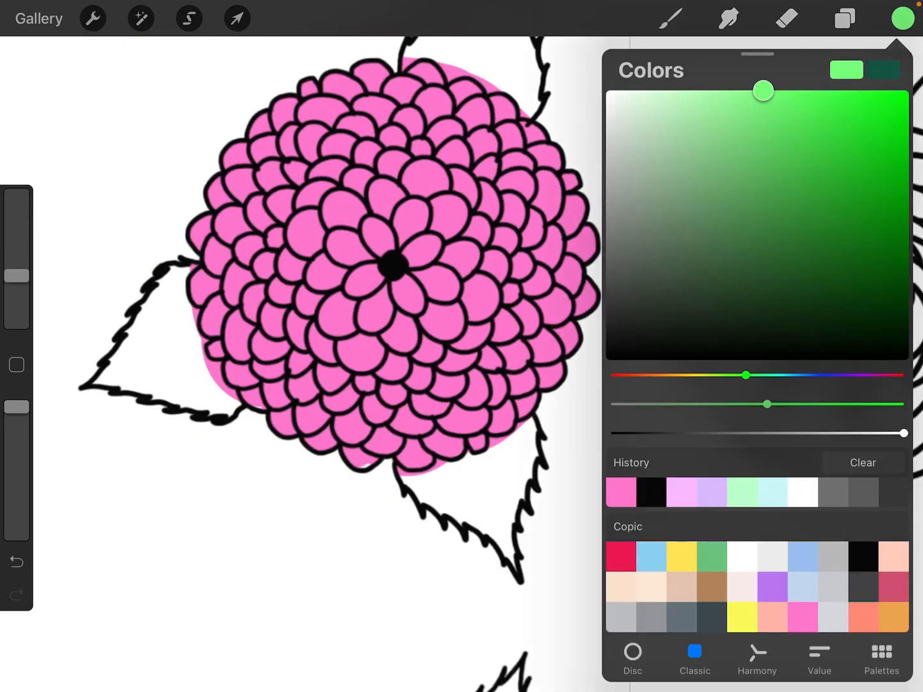
pyautogui.click(161, 320)
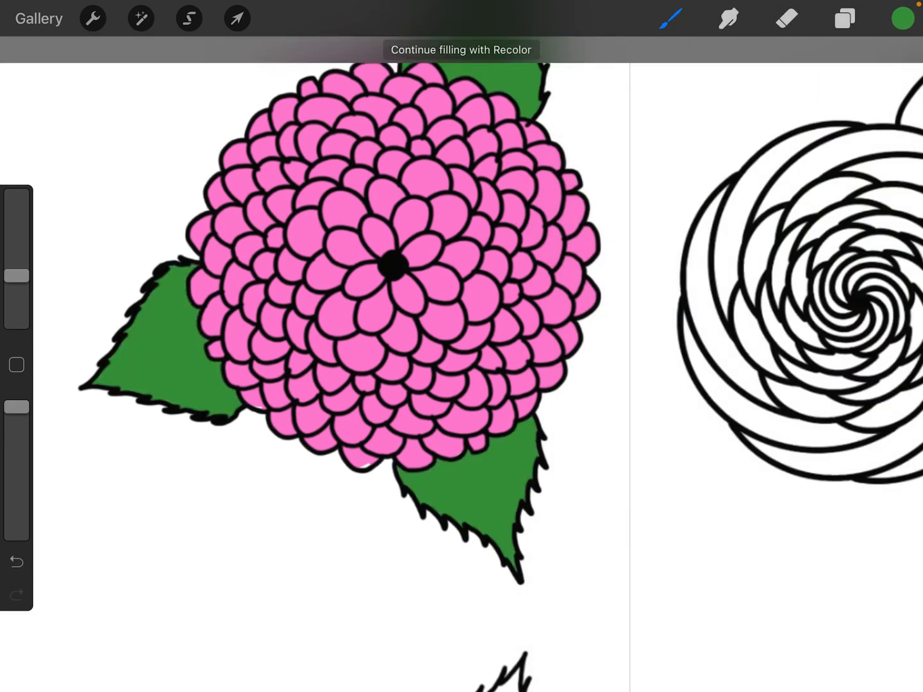
pyautogui.click(844, 18)
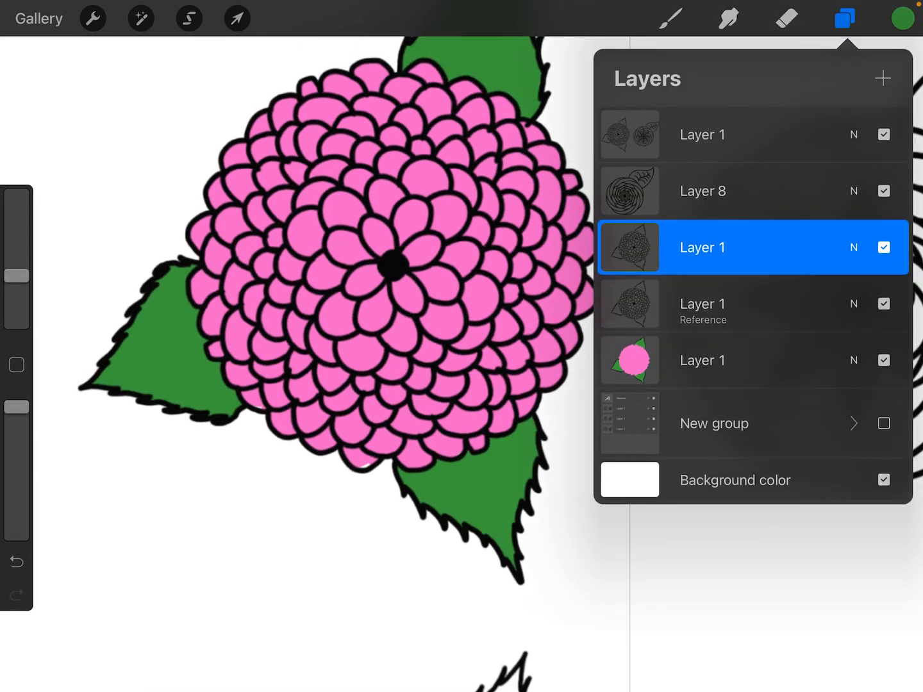
pyautogui.click(844, 18)
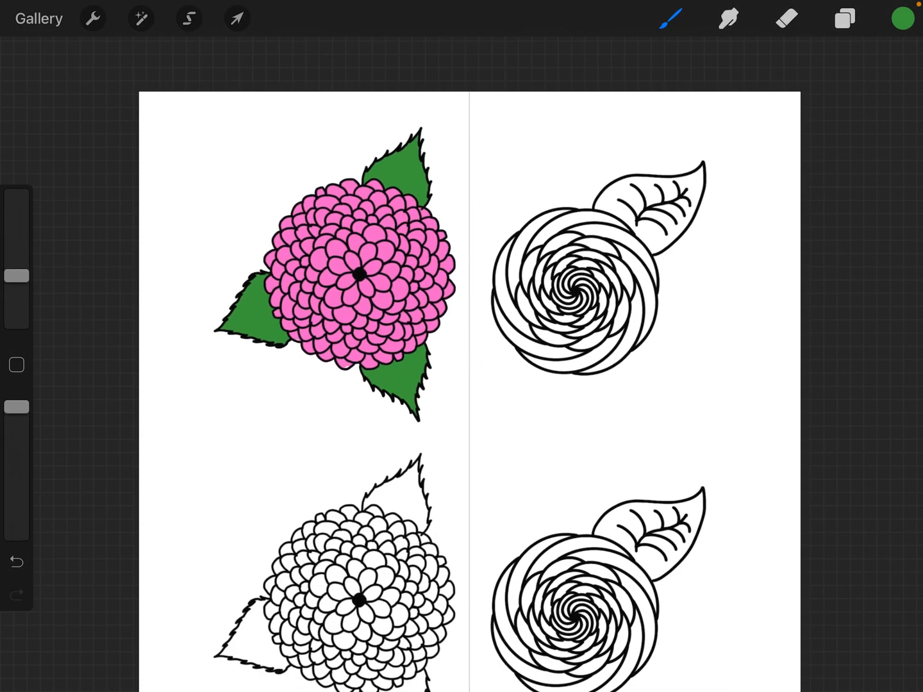
# Warp the coloured flower into a fold, try the overlap ordering options, and reset the warp.
pyautogui.click(236, 18)
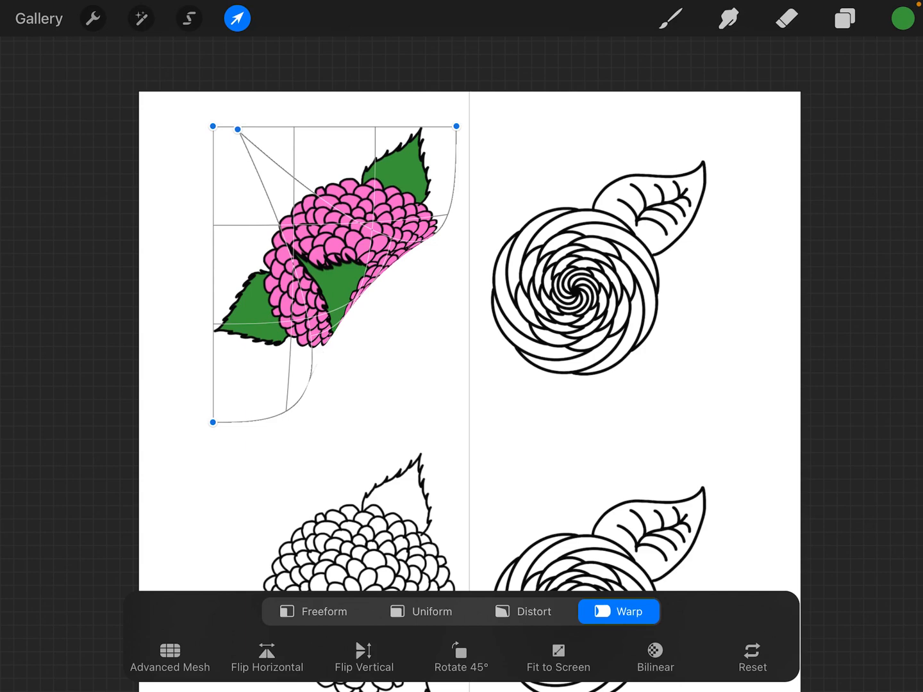
pyautogui.click(235, 18)
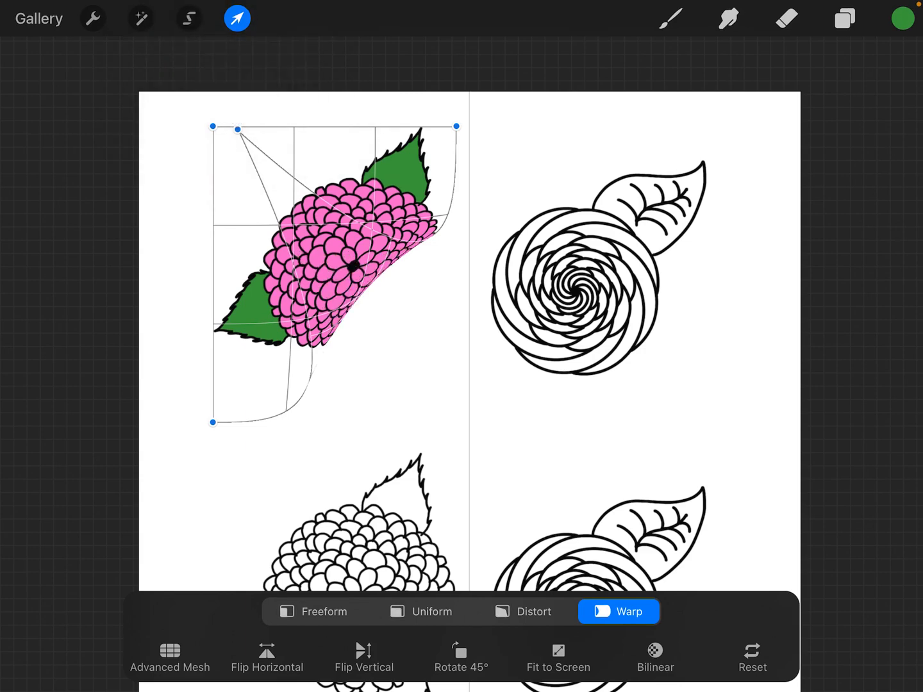
pyautogui.click(236, 18)
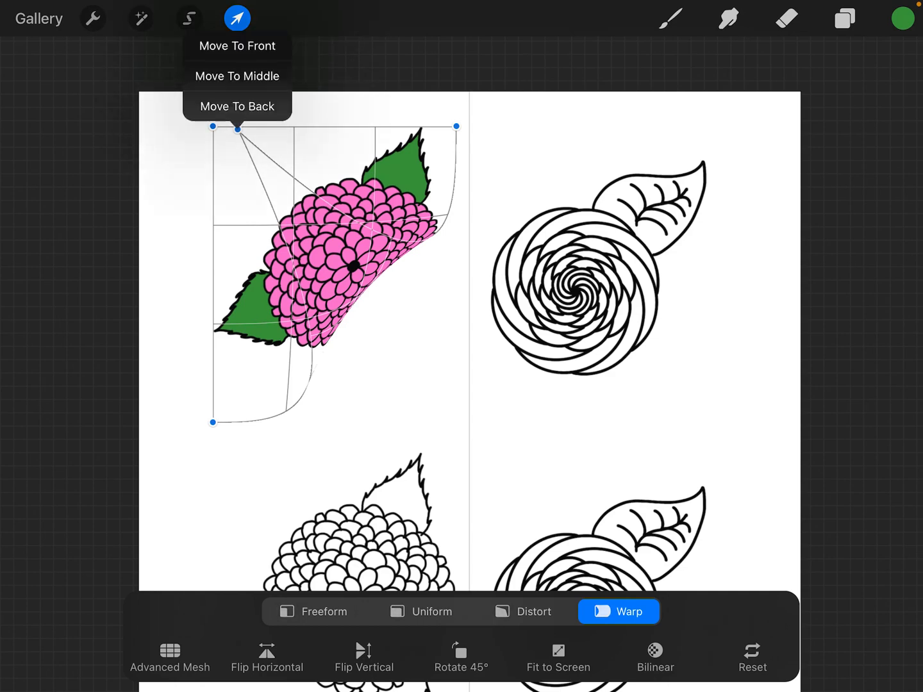
pyautogui.click(236, 106)
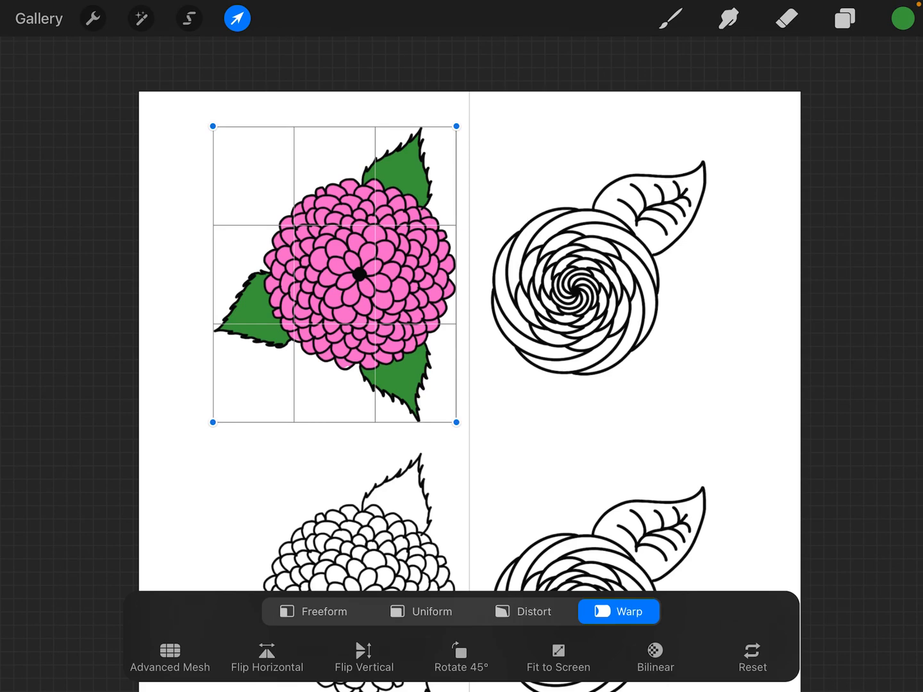
# Enter exact widths of 800 px and 90 px for the pink hydrangea.
pyautogui.click(420, 610)
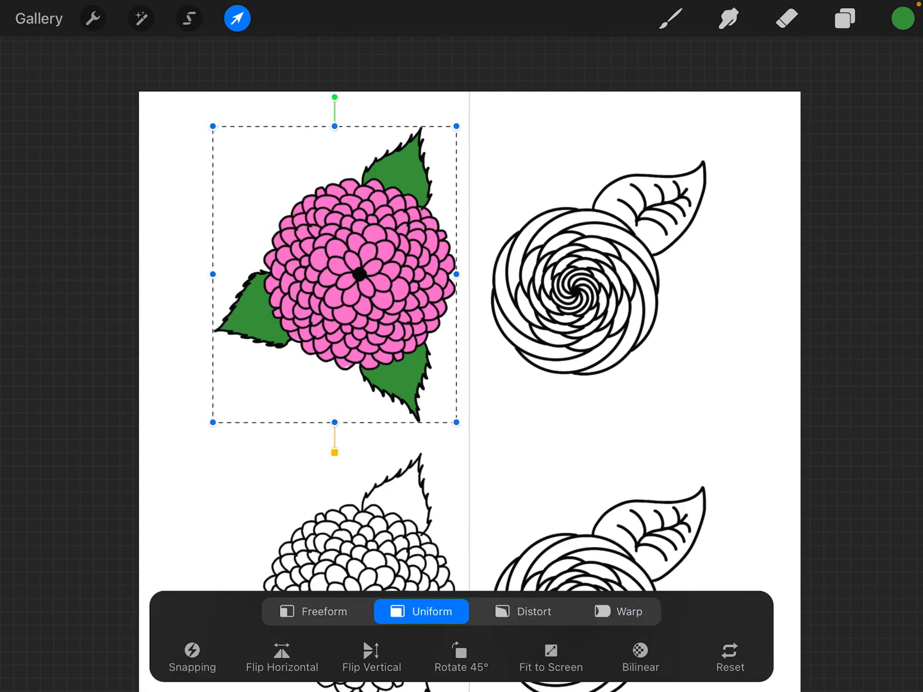
pyautogui.click(462, 274)
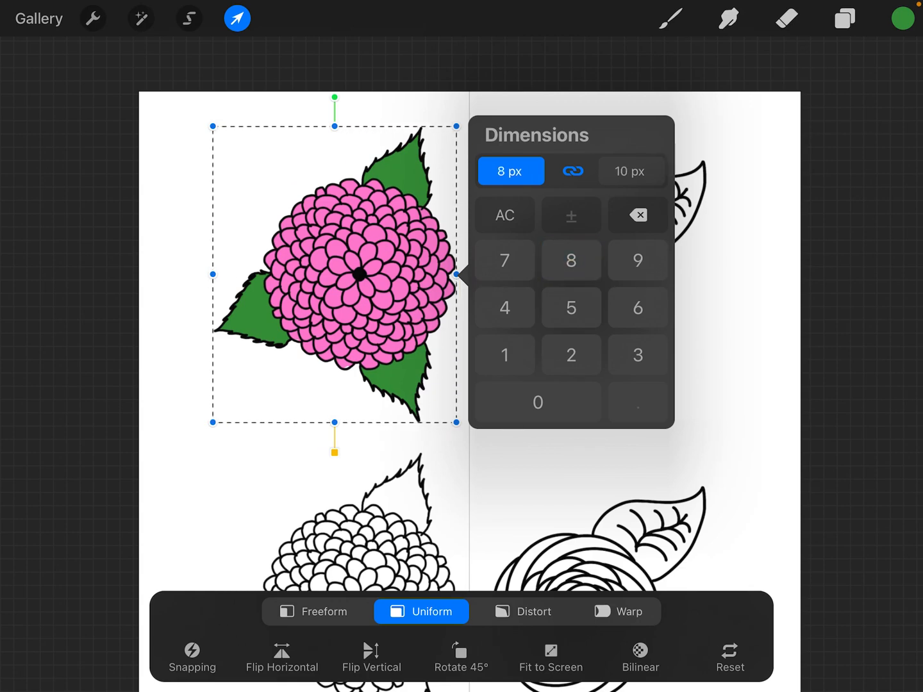
pyautogui.write('800')
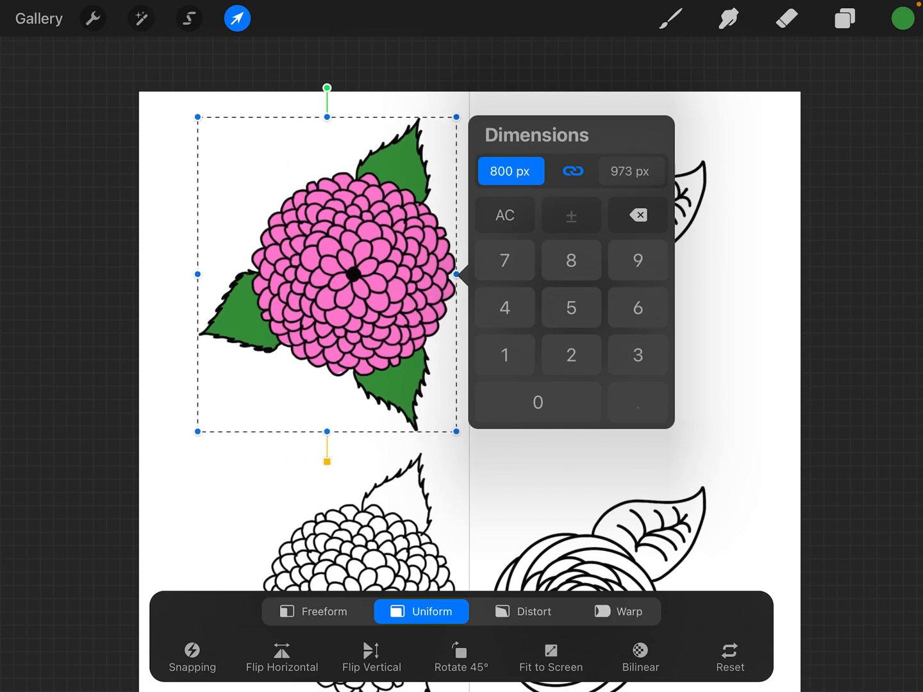
pyautogui.write('90')
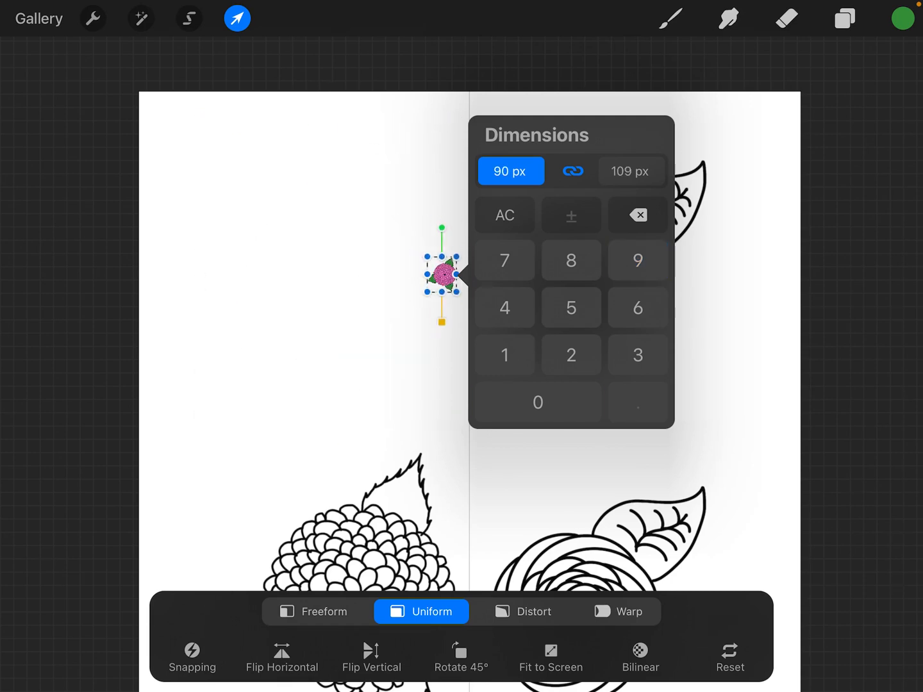
# Resize the hydrangea to 900 px then 700 px wide and dismiss the Dimensions panel.
pyautogui.click(537, 402)
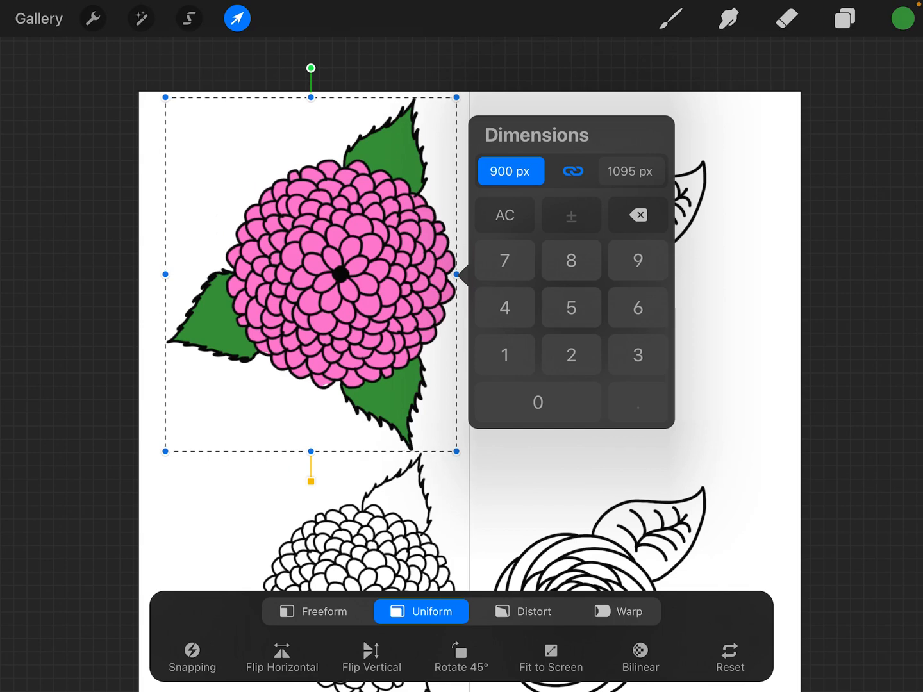
pyautogui.click(570, 171)
pyautogui.write('700')
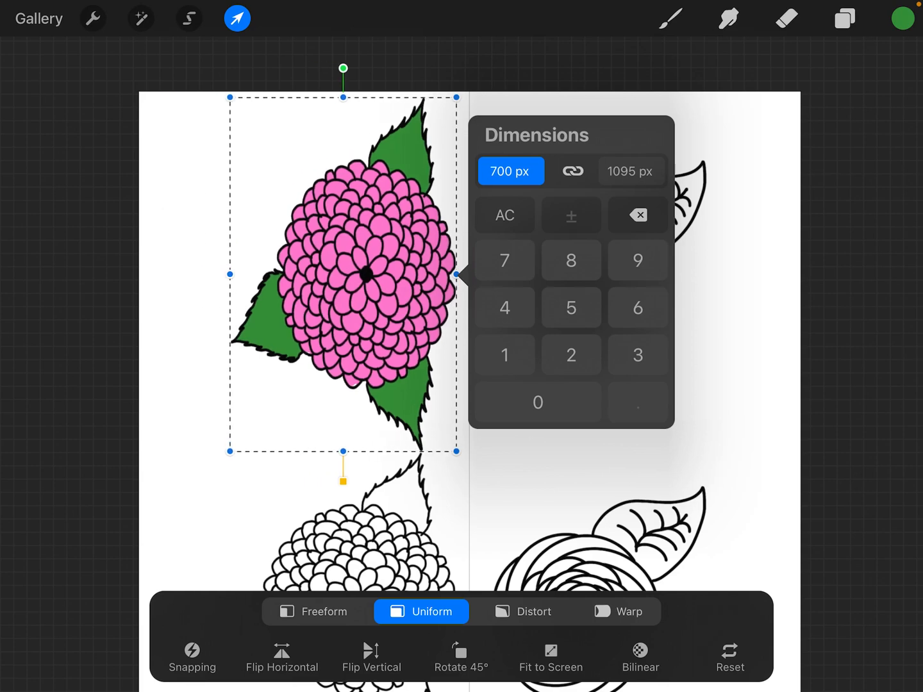
pyautogui.click(538, 403)
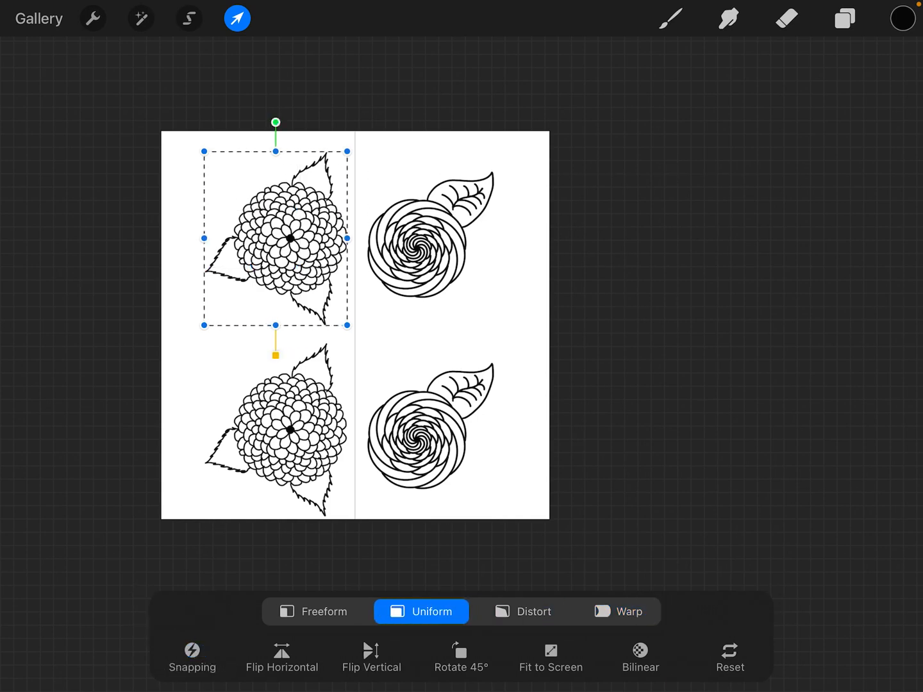
# Review the interpolation options, keep Bilinear, and hide the outline drawing layer.
pyautogui.click(638, 657)
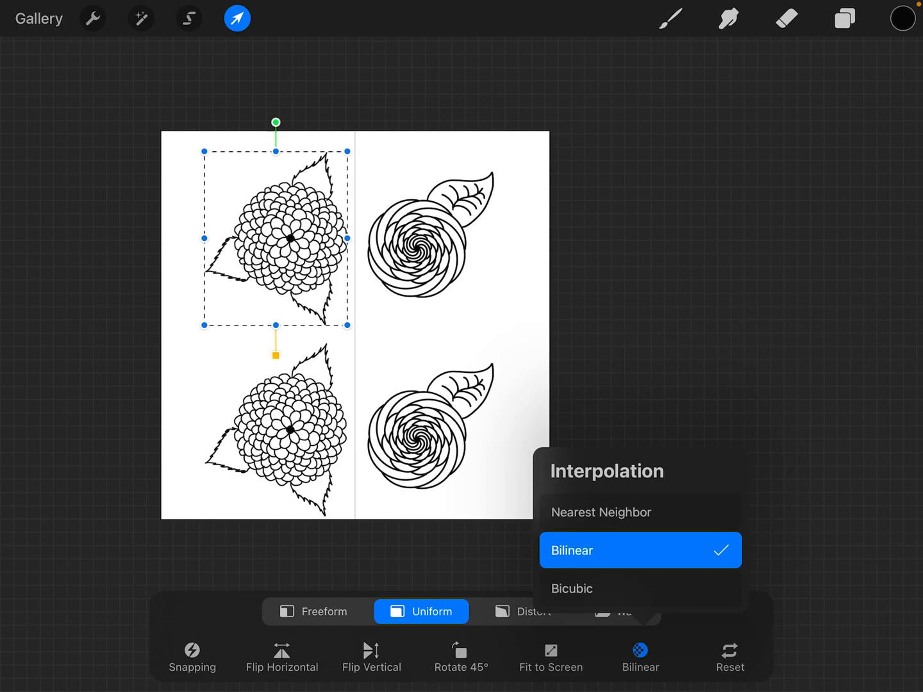
pyautogui.click(639, 650)
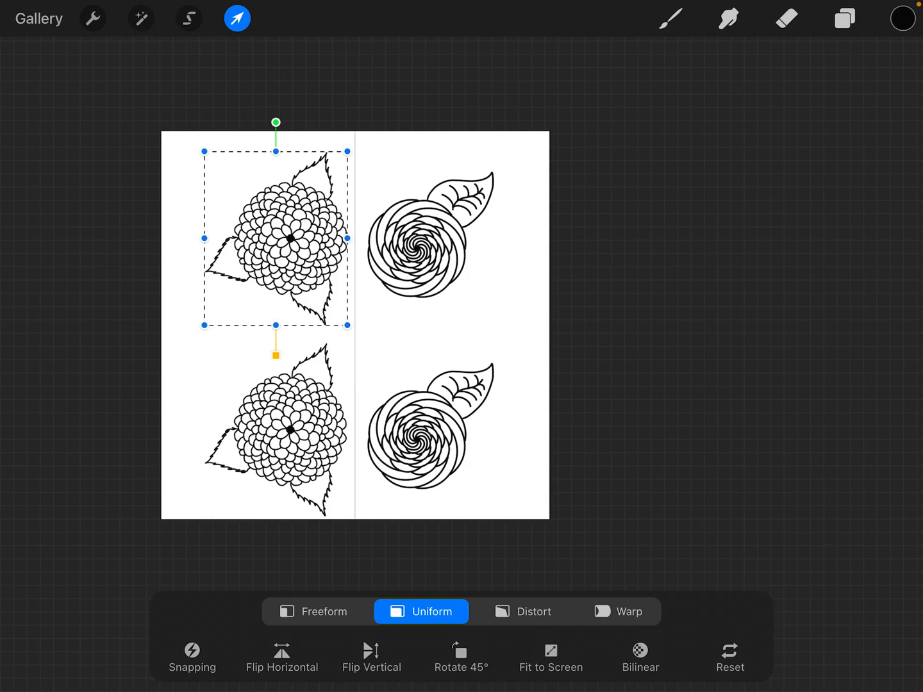
pyautogui.click(639, 657)
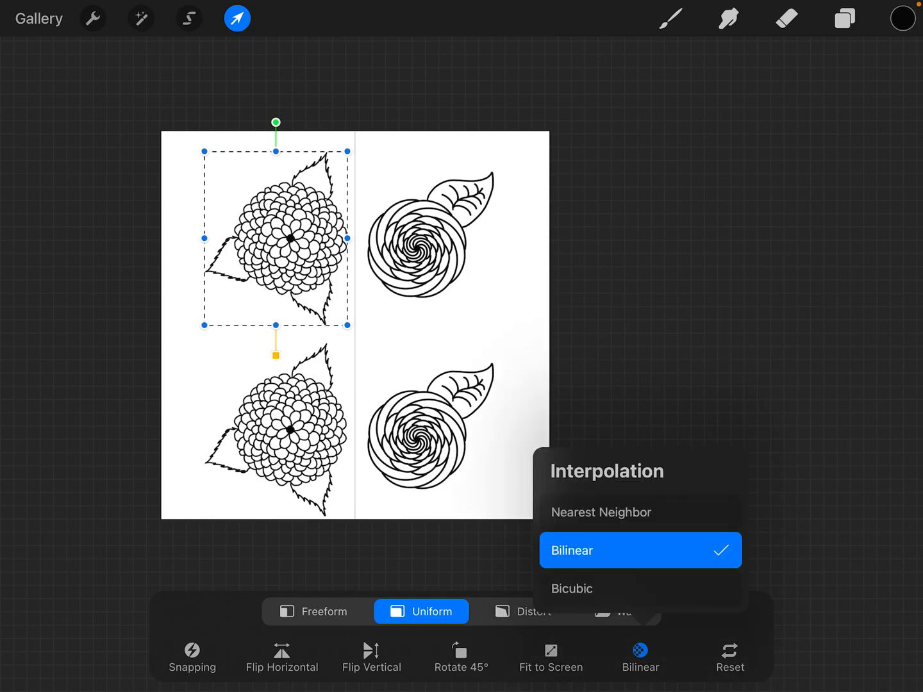
pyautogui.click(640, 550)
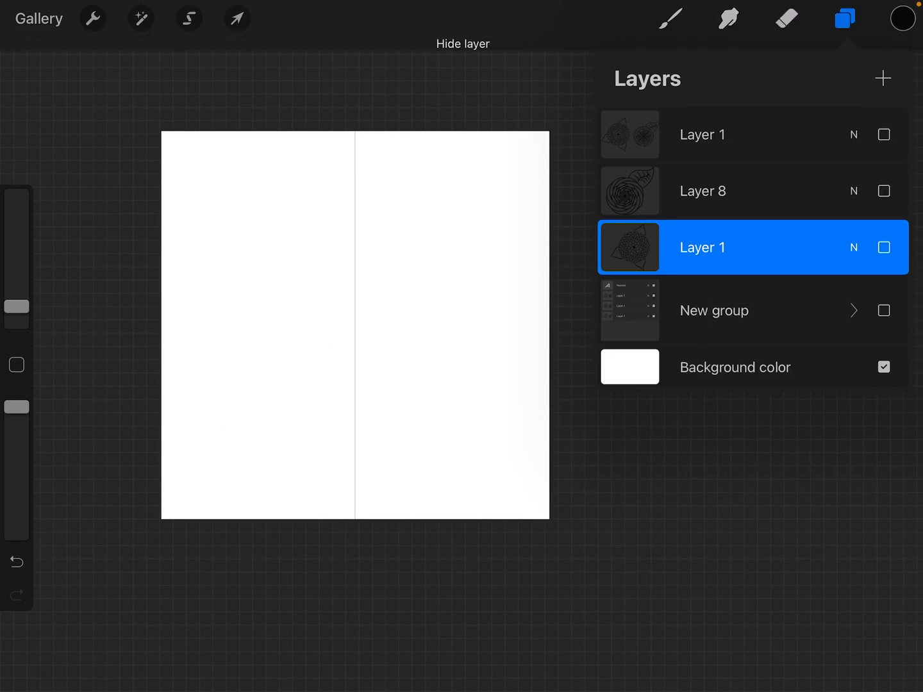
# Transform the top flower row with Nearest Neighbor interpolation and rotate it slightly.
pyautogui.click(854, 311)
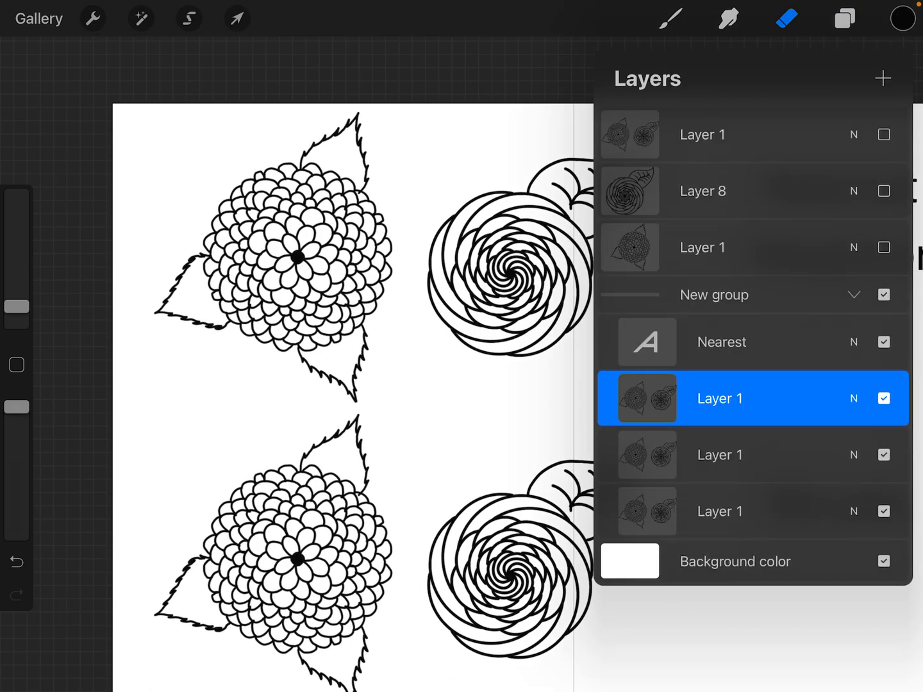
pyautogui.click(236, 18)
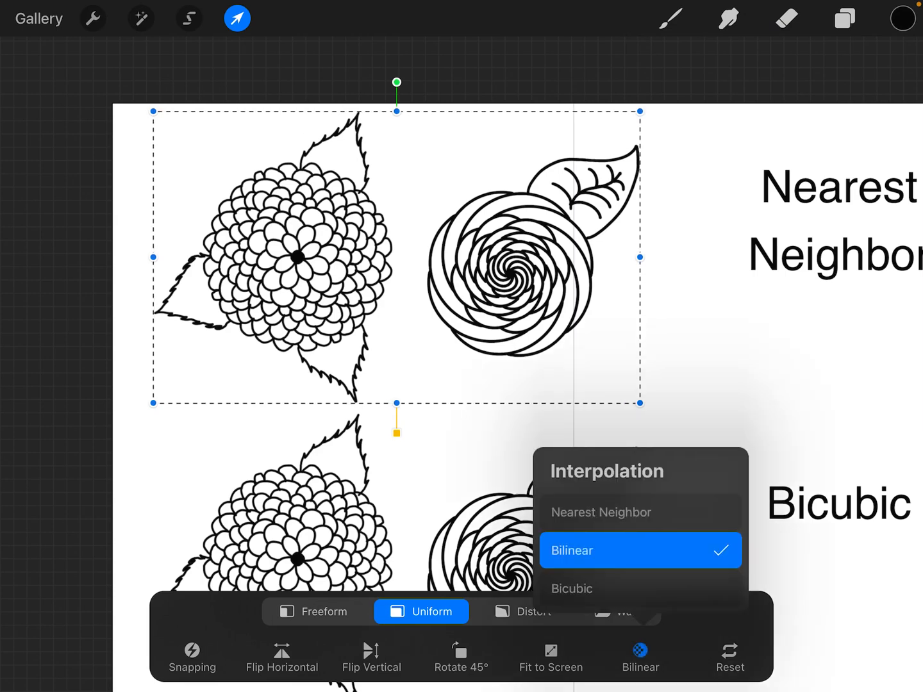
pyautogui.click(600, 513)
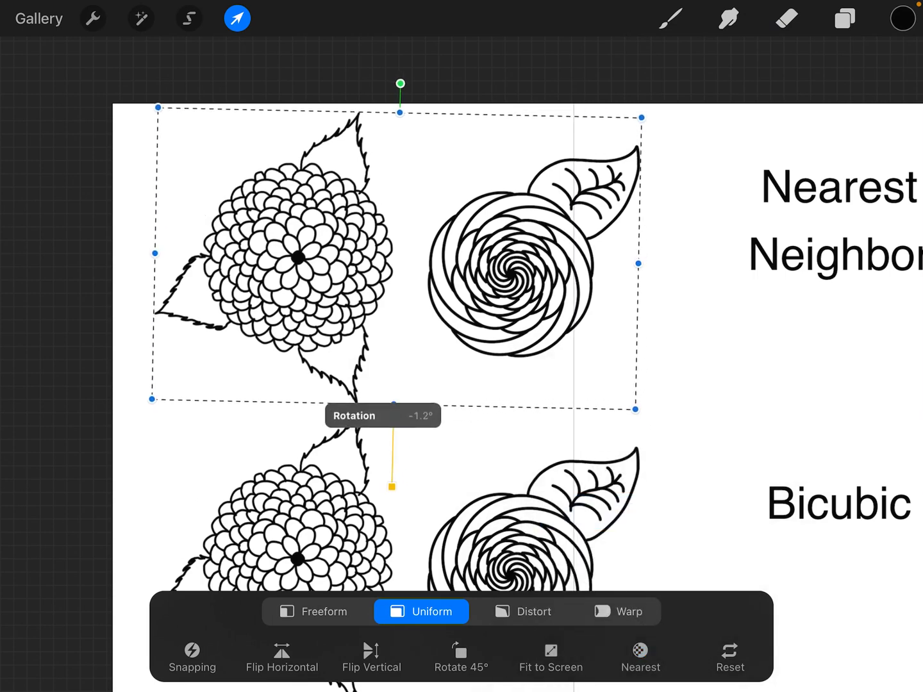
pyautogui.moveTo(391, 484); pyautogui.dragTo(395, 433)
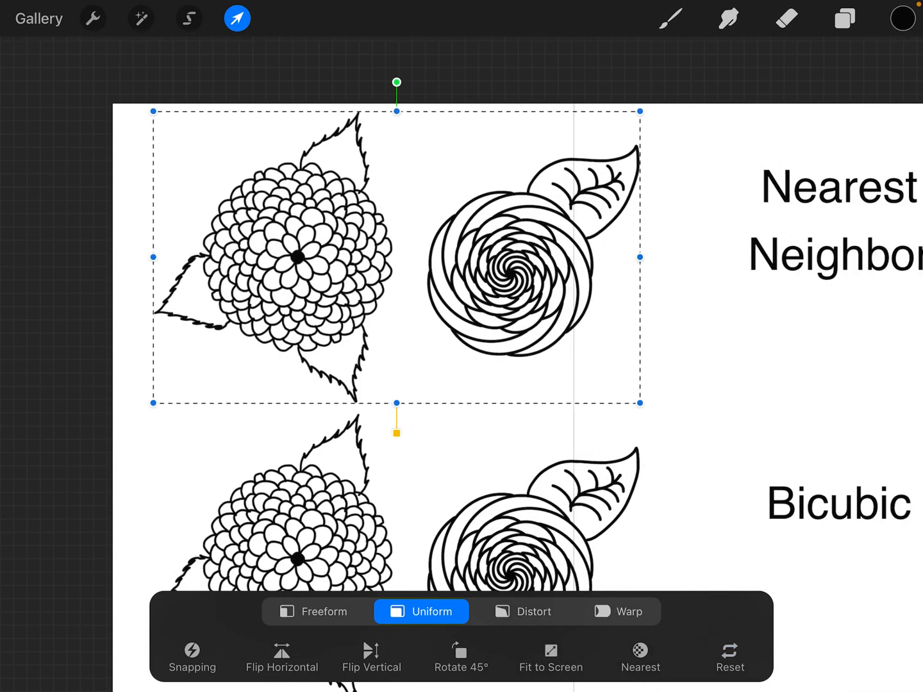
# Stretch the top flower row wider in Freeform and commit the transform.
pyautogui.click(313, 610)
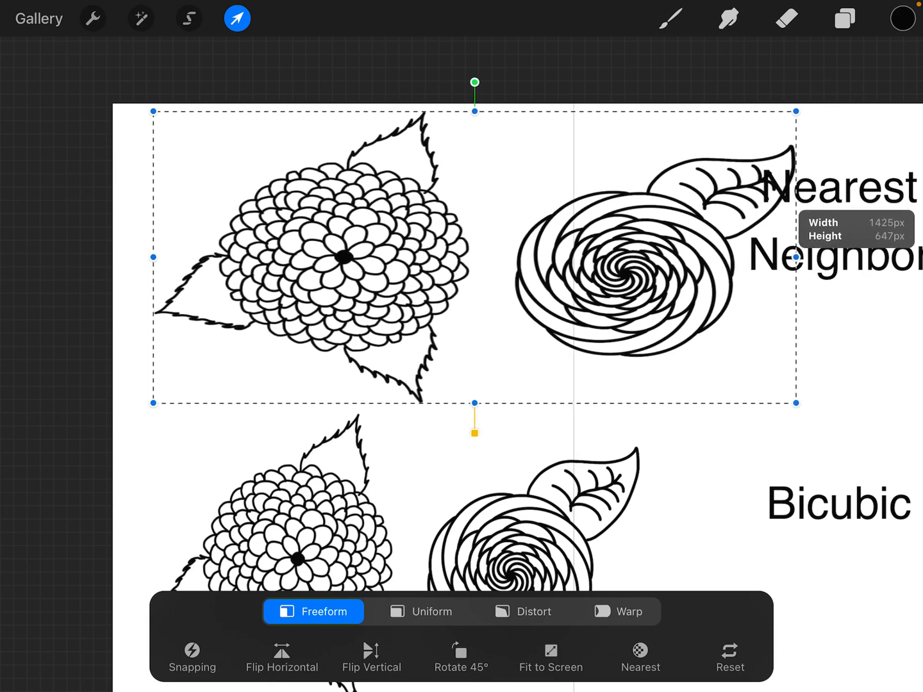
pyautogui.moveTo(154, 257); pyautogui.dragTo(127, 259)
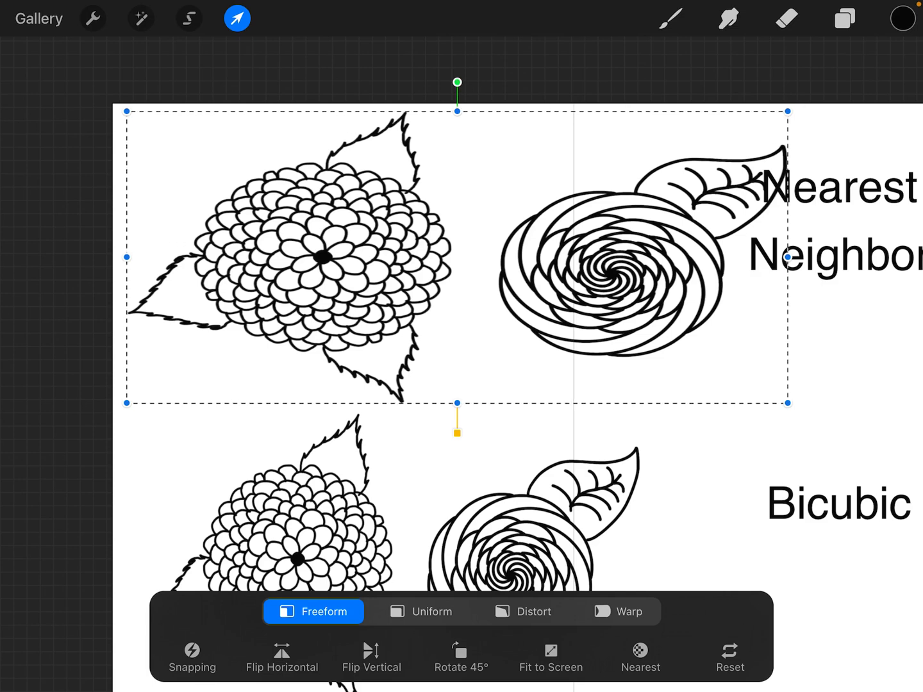
pyautogui.click(785, 18)
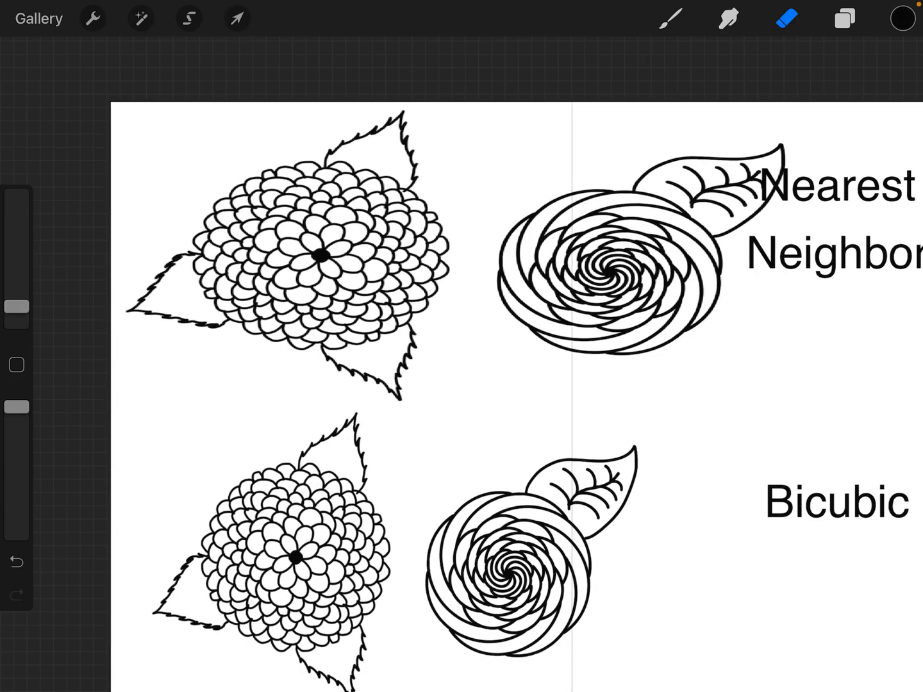
# Transform the Bicubic flower row with Bicubic interpolation and stretch it wider.
pyautogui.click(844, 18)
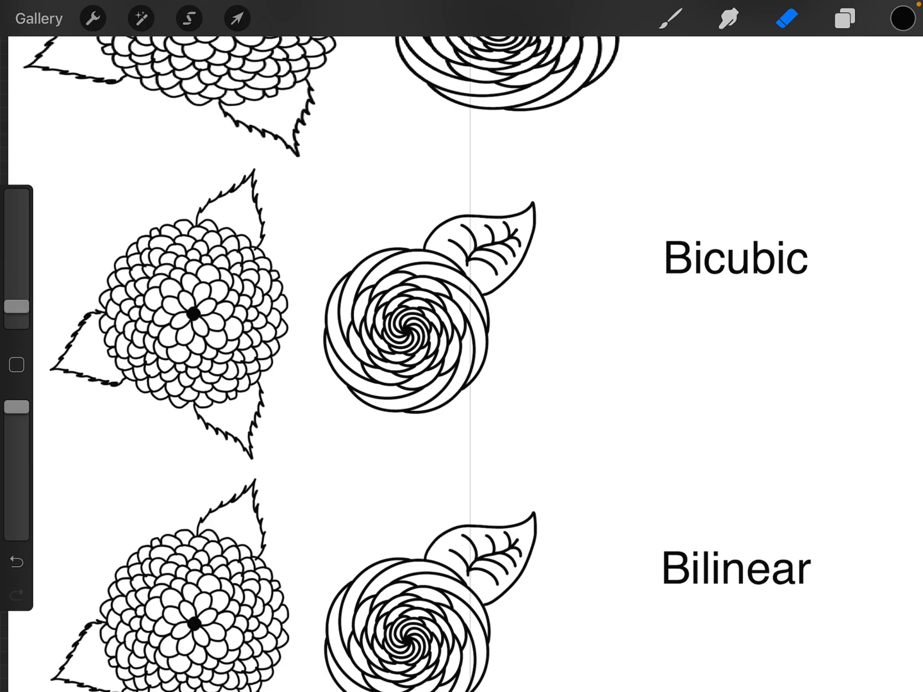
pyautogui.click(236, 18)
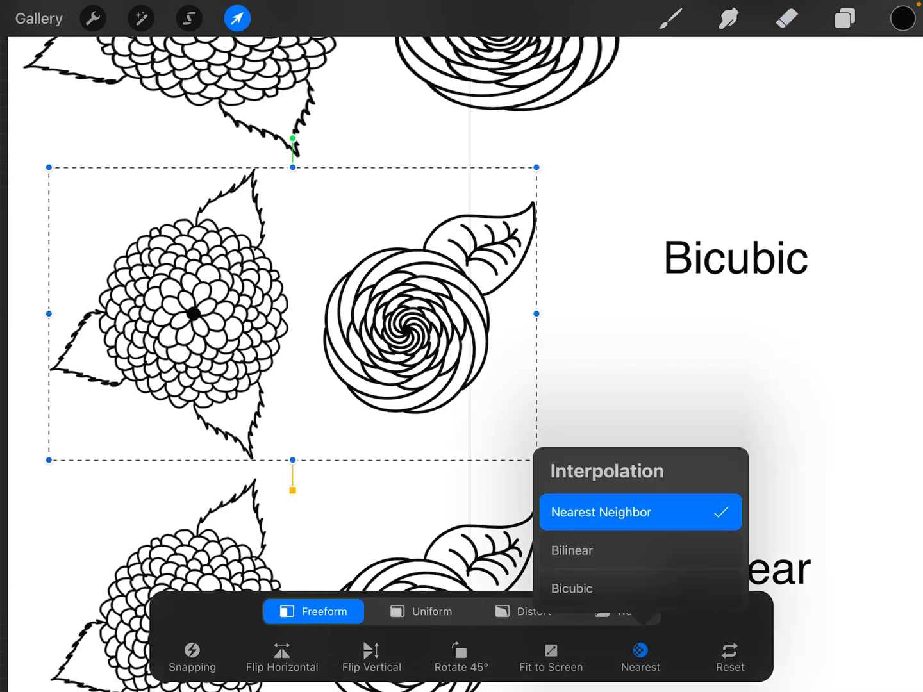
pyautogui.click(572, 589)
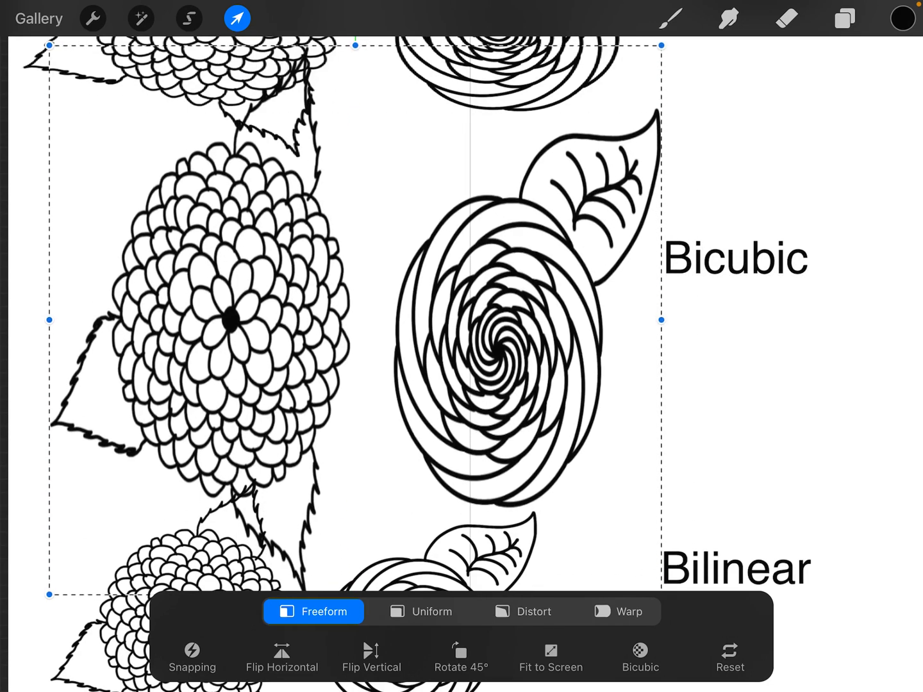
pyautogui.moveTo(661, 321); pyautogui.dragTo(744, 320)
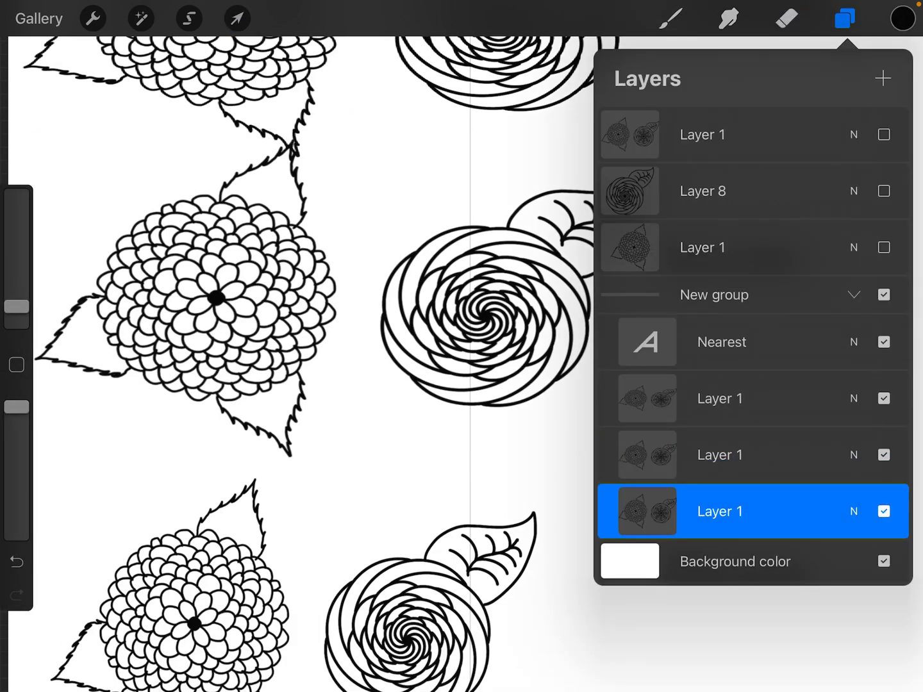
# Transform the Bilinear flower row, keeping Bilinear interpolation selected.
pyautogui.click(236, 18)
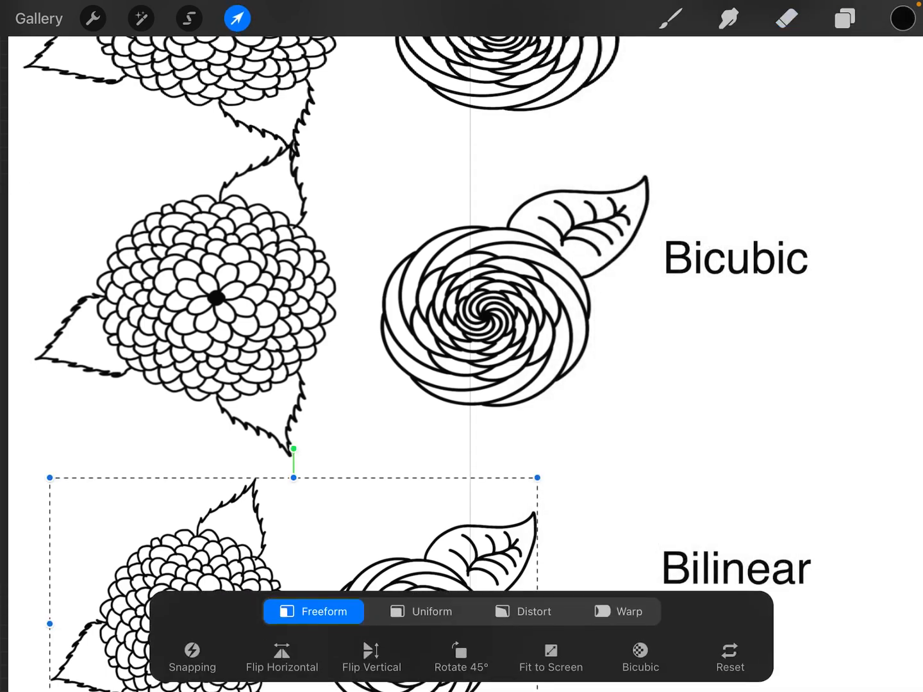
pyautogui.click(639, 656)
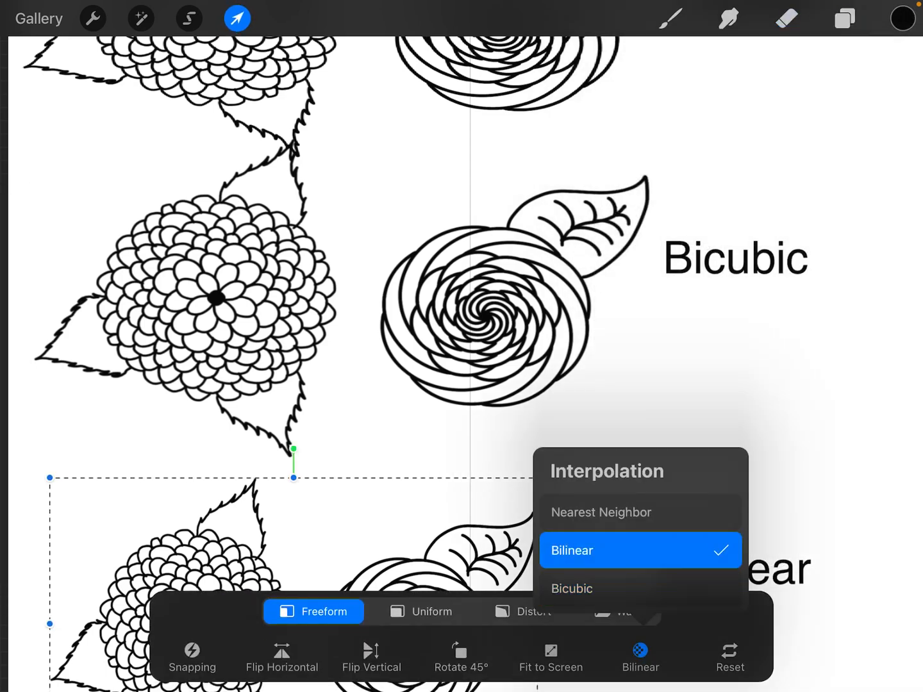
pyautogui.click(571, 550)
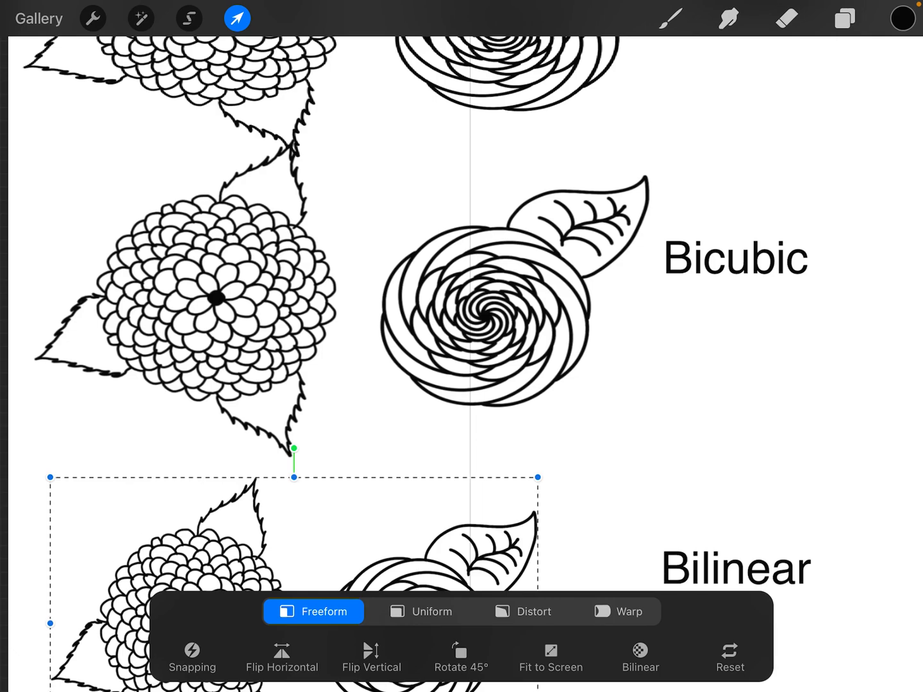